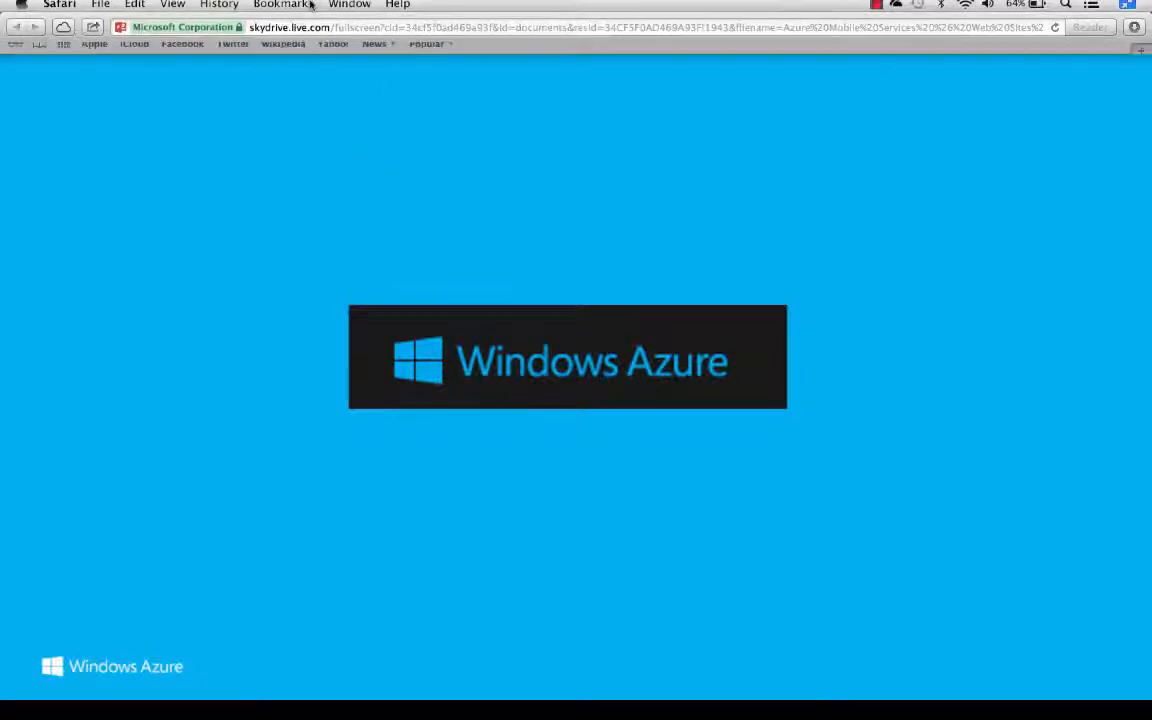
Bring the Azure portal window forward and open the awc-share-test mobile service
left_click(348, 8)
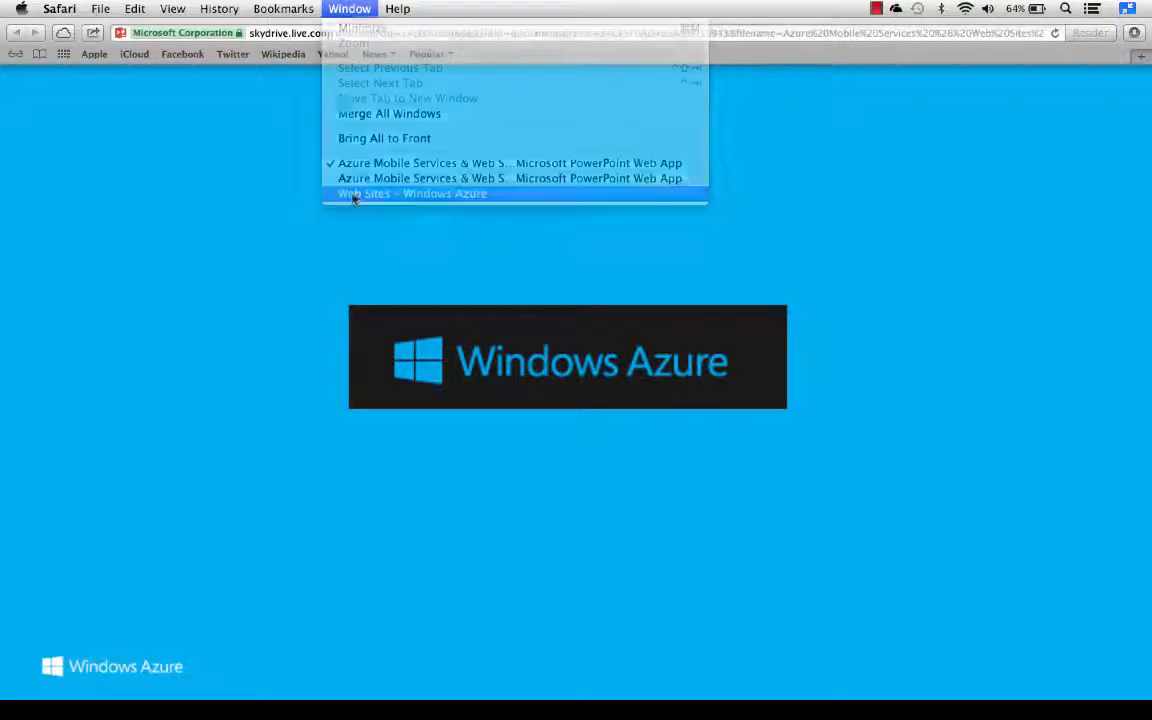
left_click(412, 192)
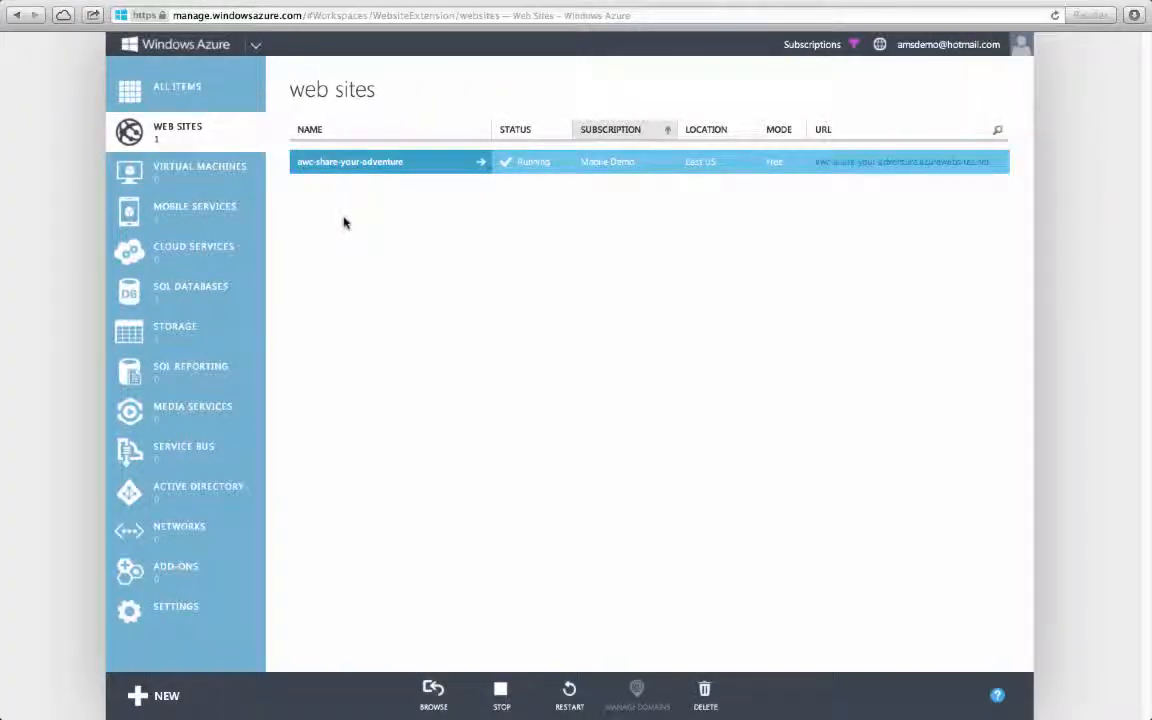
mouse_move(330, 204)
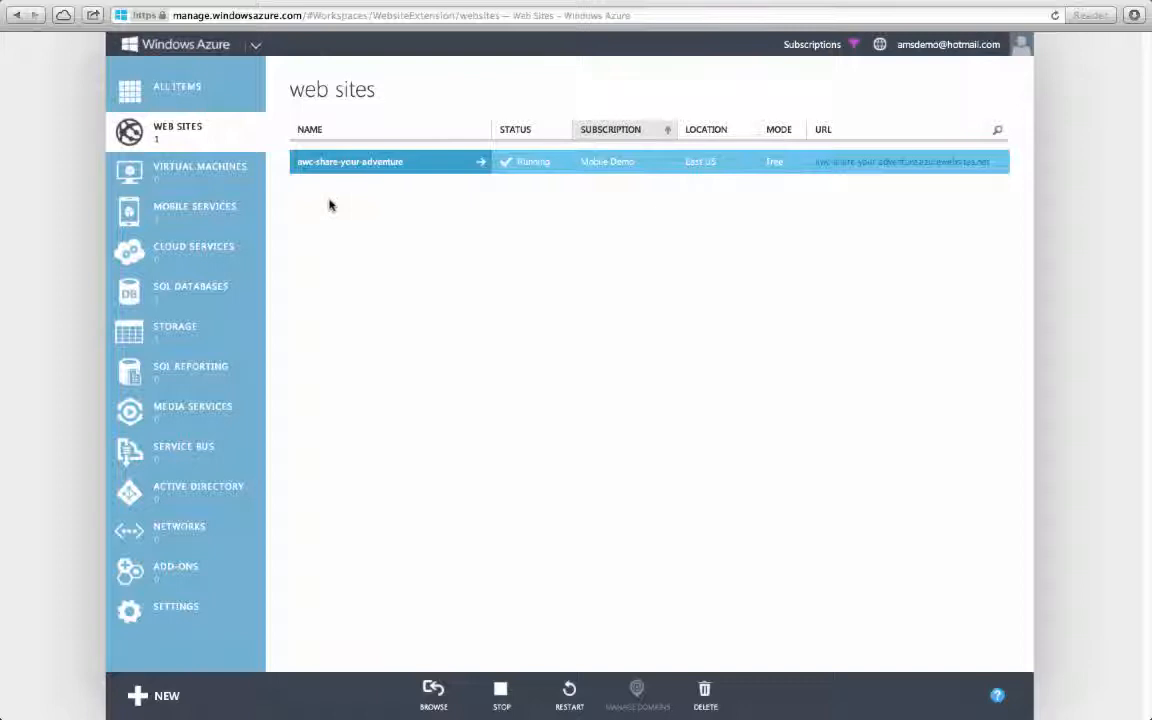
left_click(194, 212)
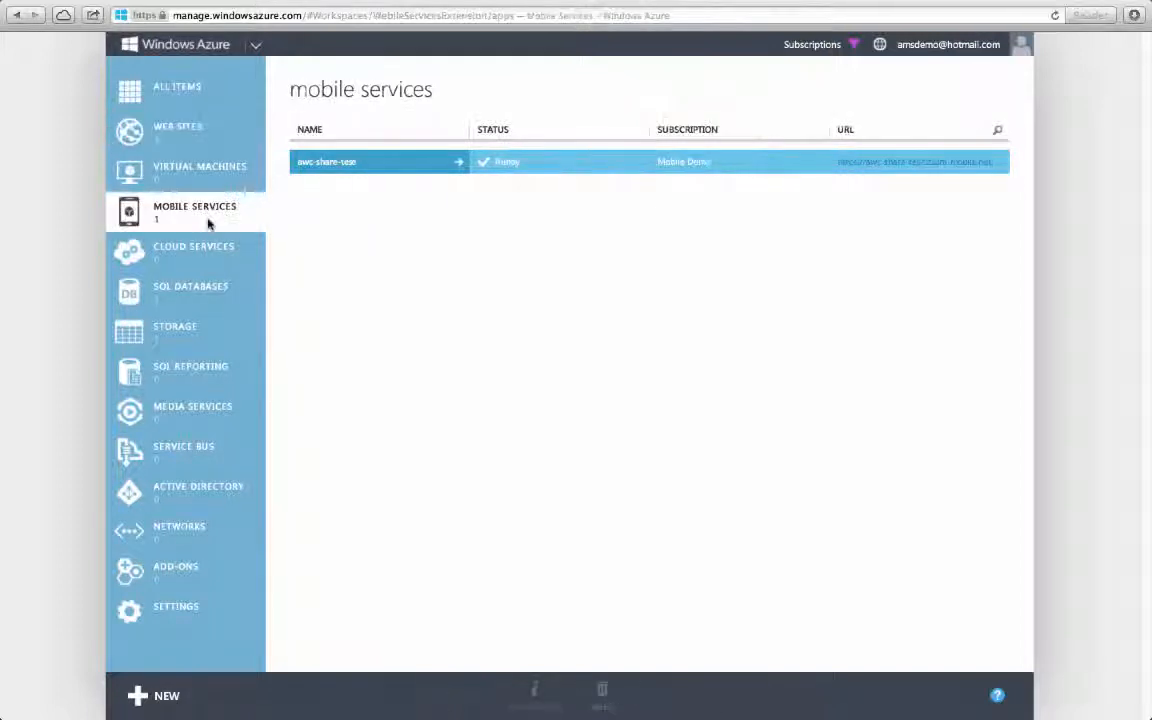
left_click(378, 160)
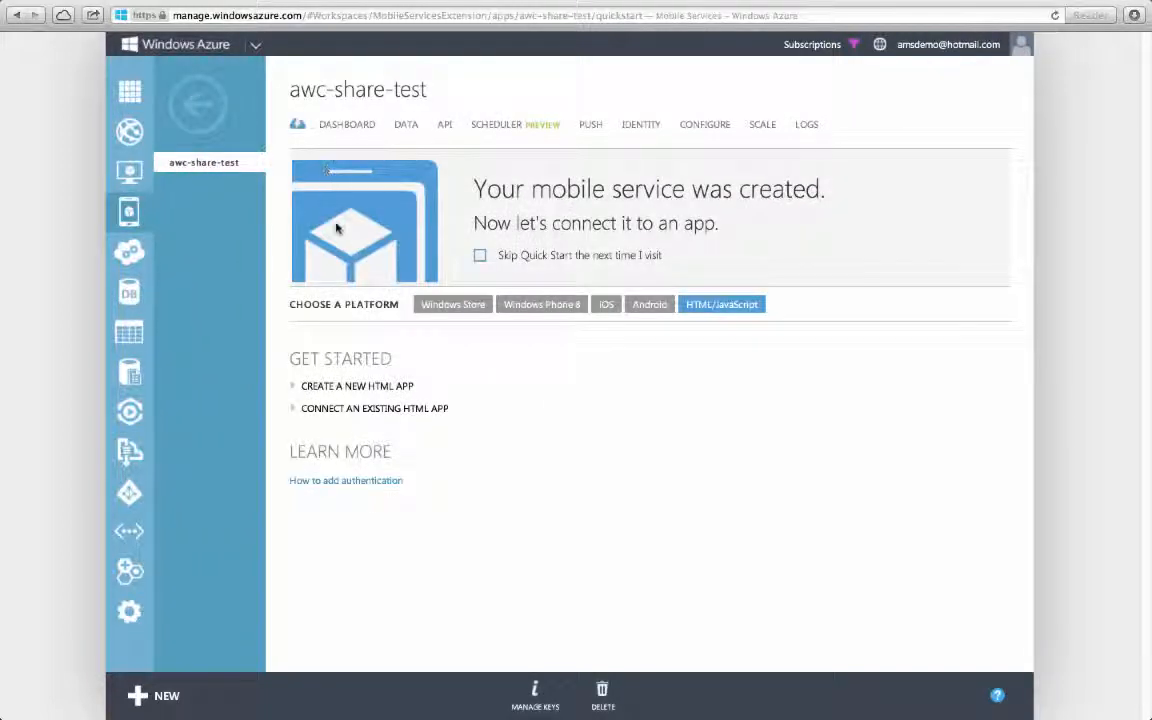
mouse_move(420, 310)
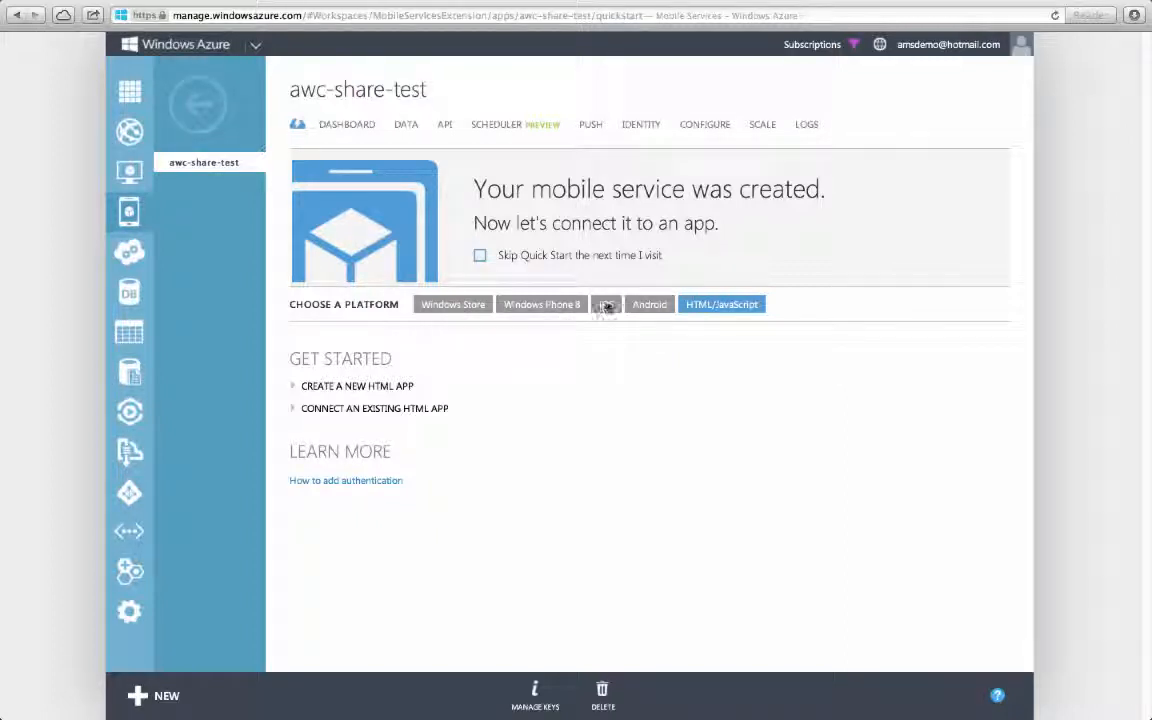
Choose iOS, expand the new iOS app quickstart steps, then go to the Web Sites list
left_click(606, 304)
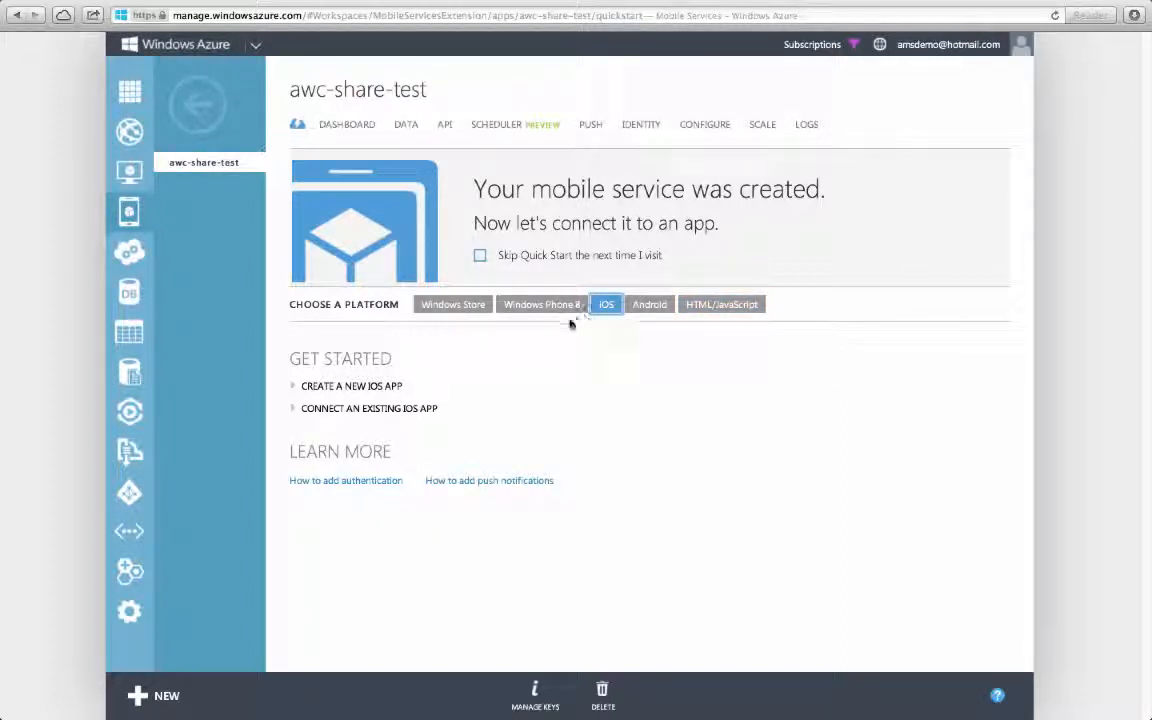
left_click(352, 386)
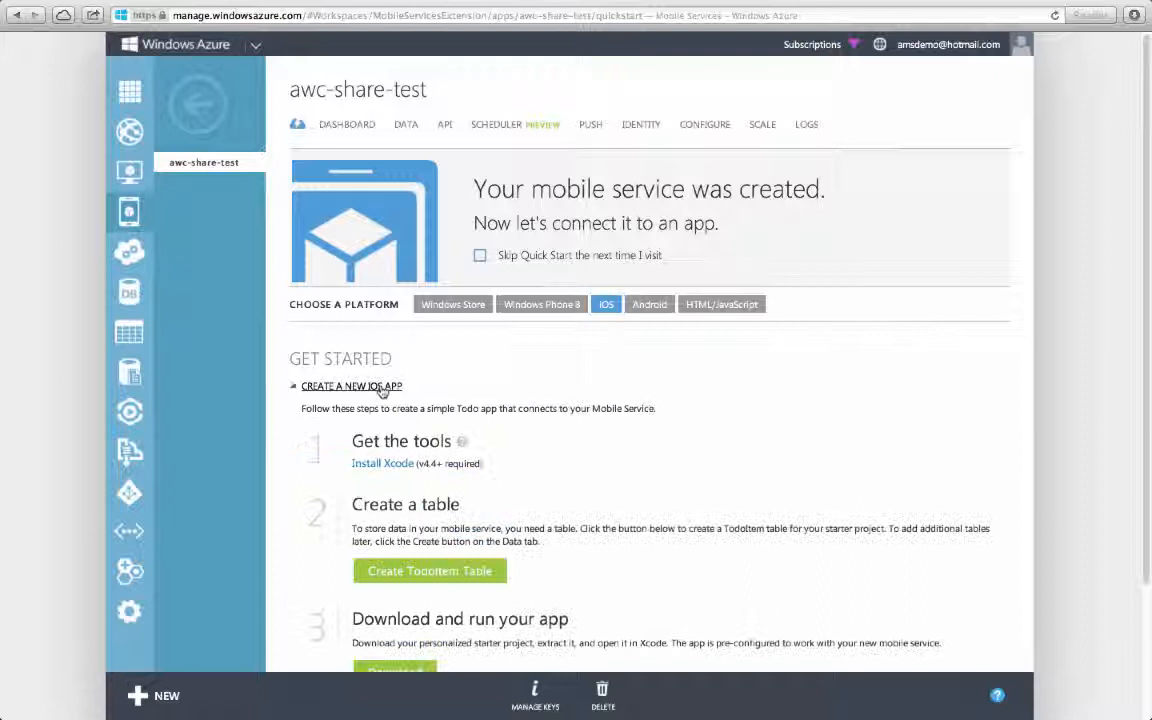
mouse_move(438, 382)
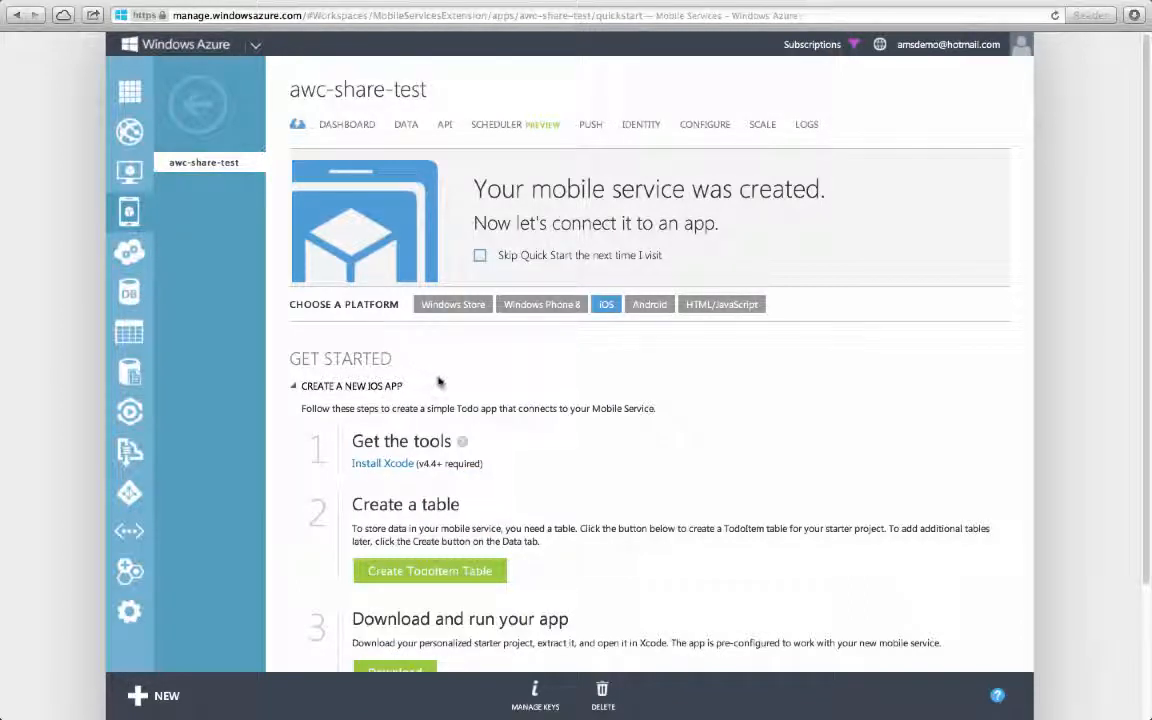
mouse_move(196, 104)
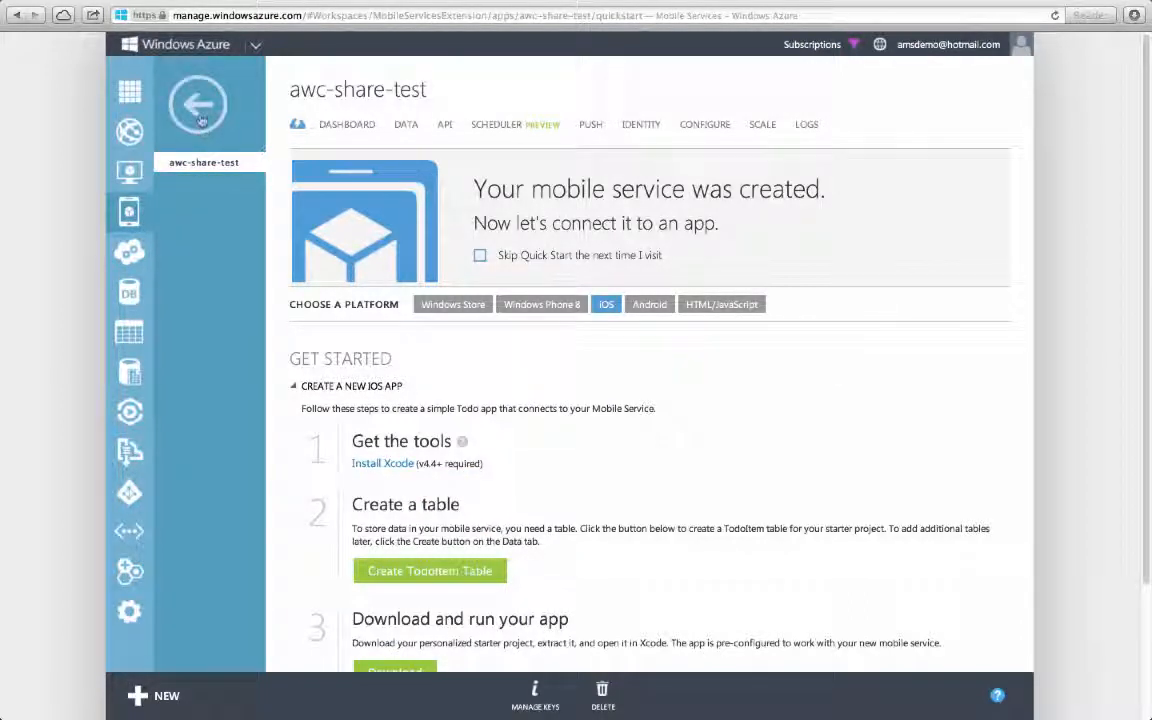
left_click(196, 104)
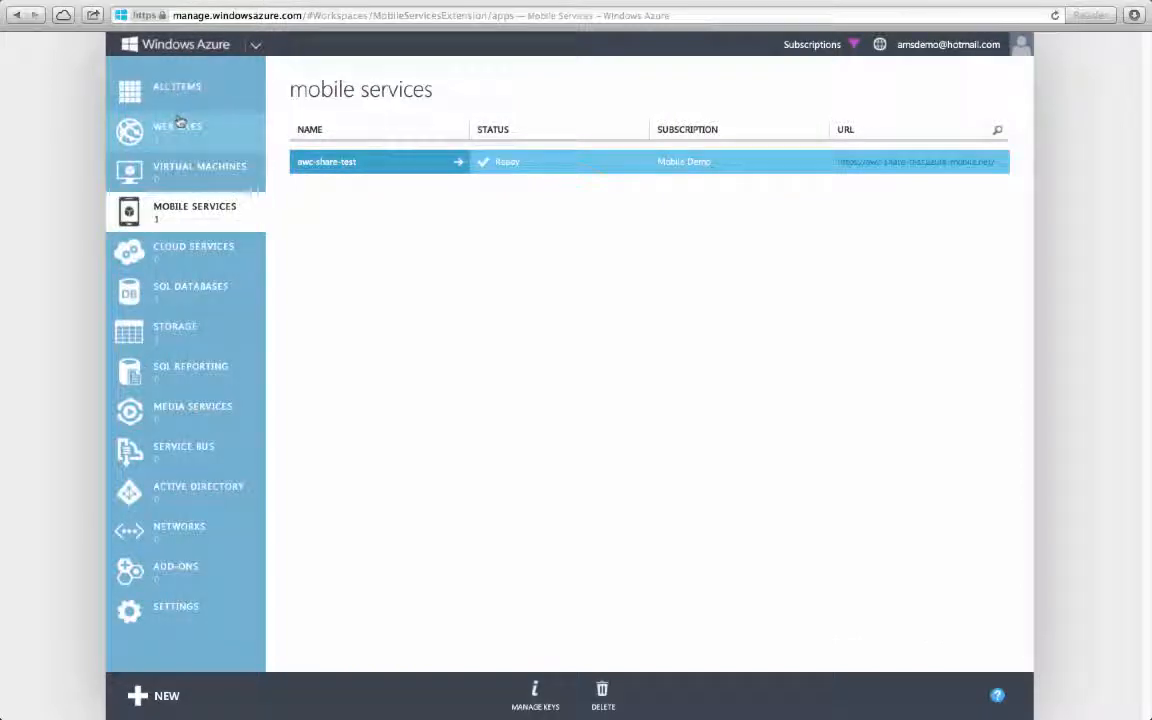
left_click(176, 132)
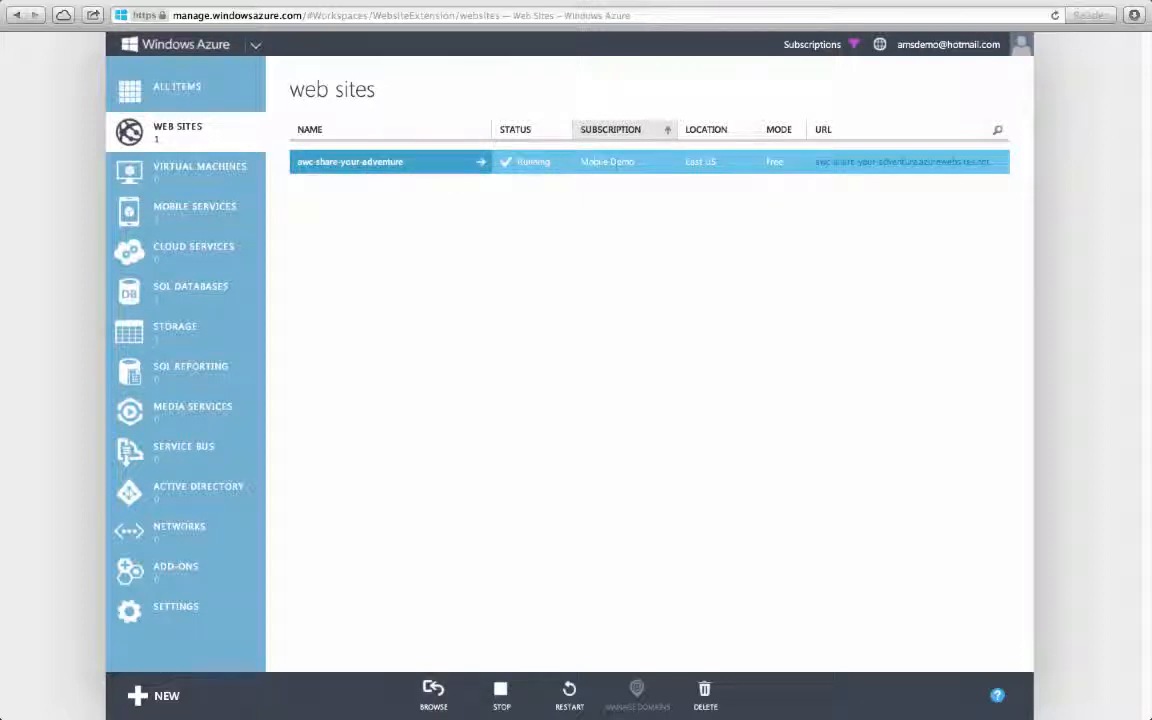
mouse_move(848, 168)
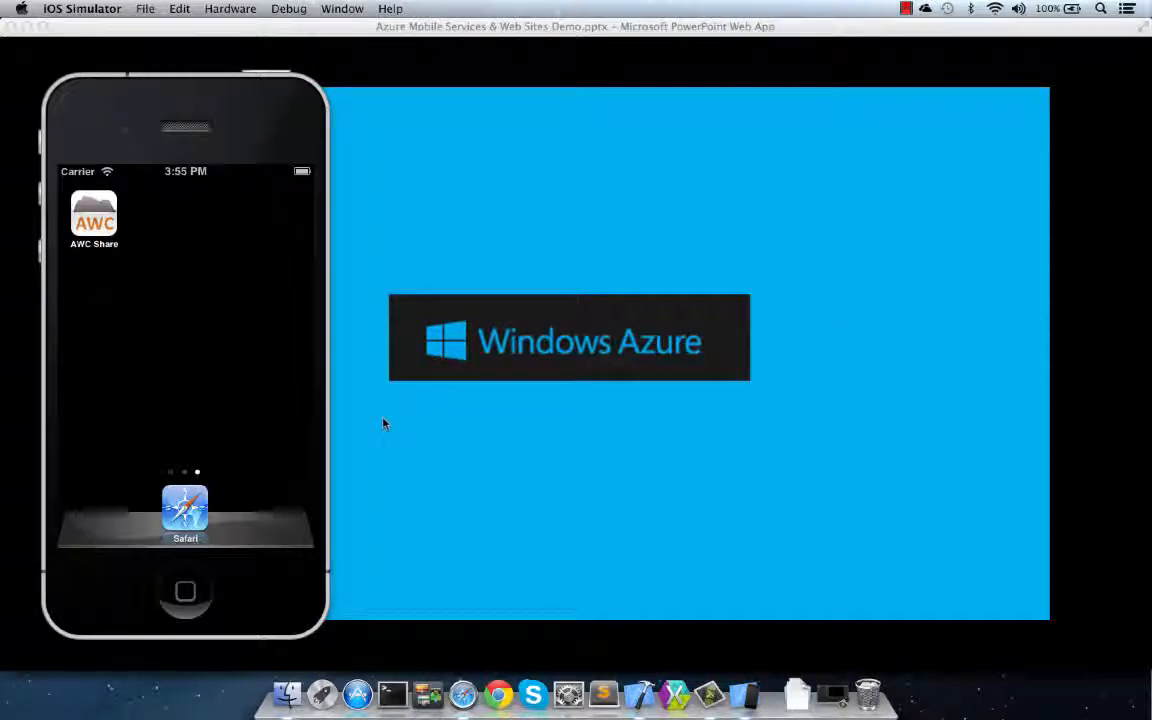
mouse_move(388, 436)
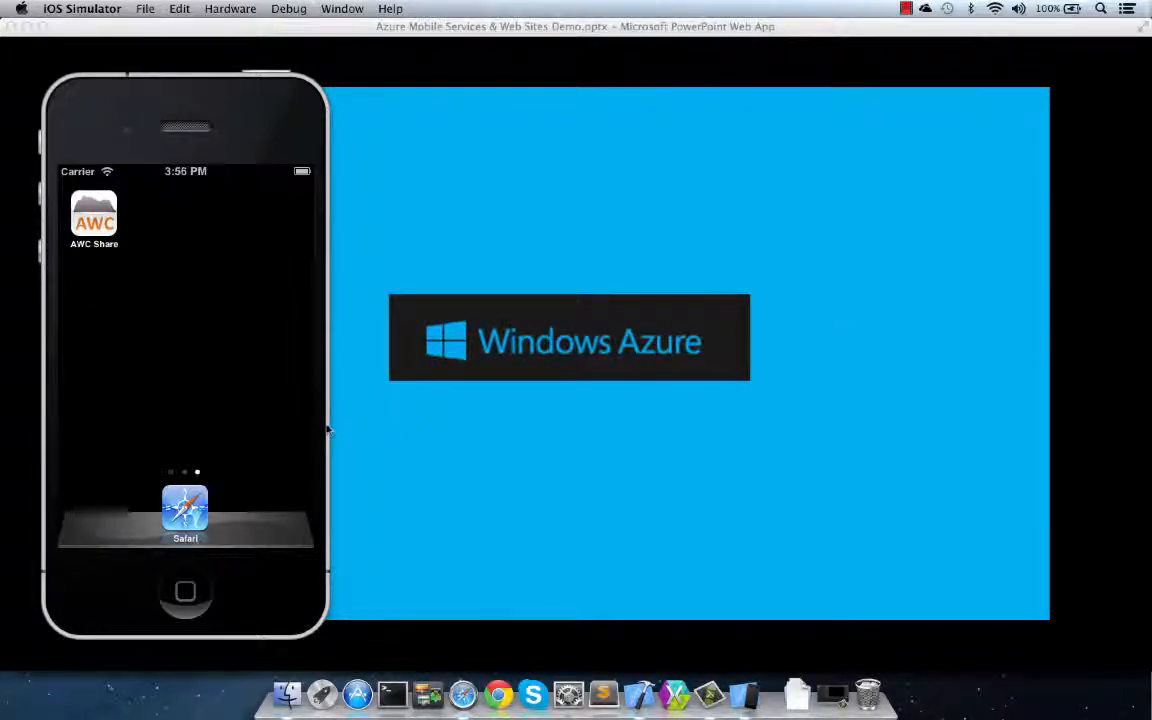
mouse_move(280, 440)
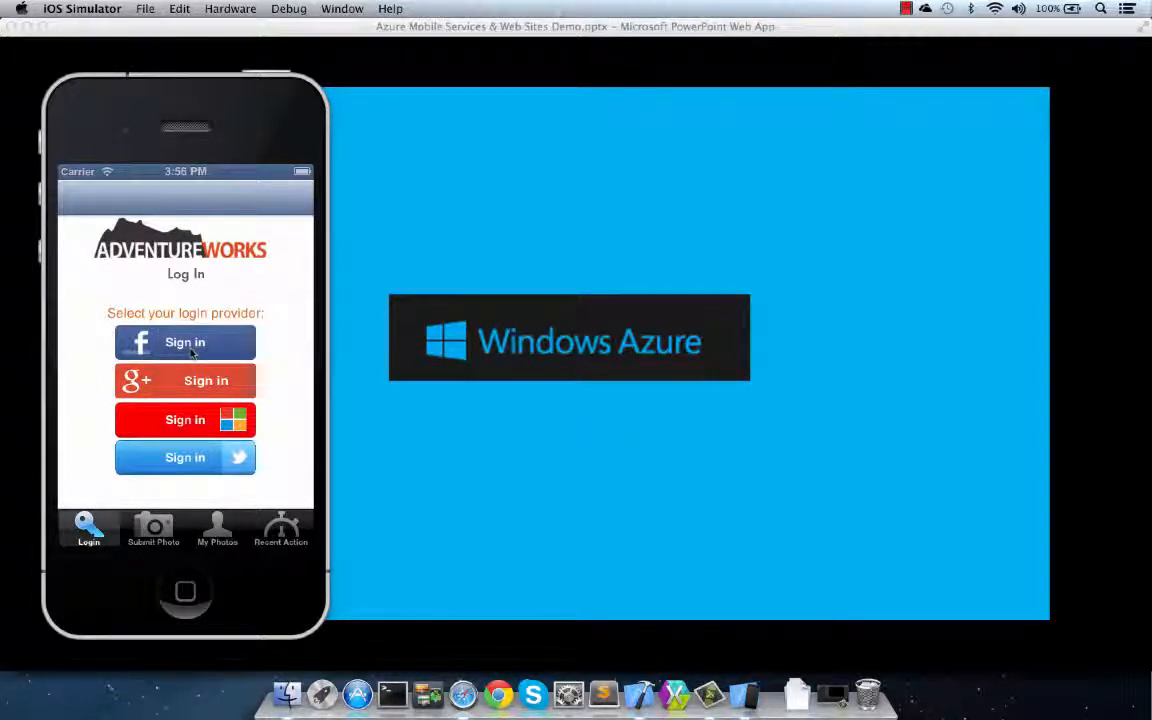
Sign in to AWC Share with the Facebook account and go to the Submit Photo screen
left_click(184, 342)
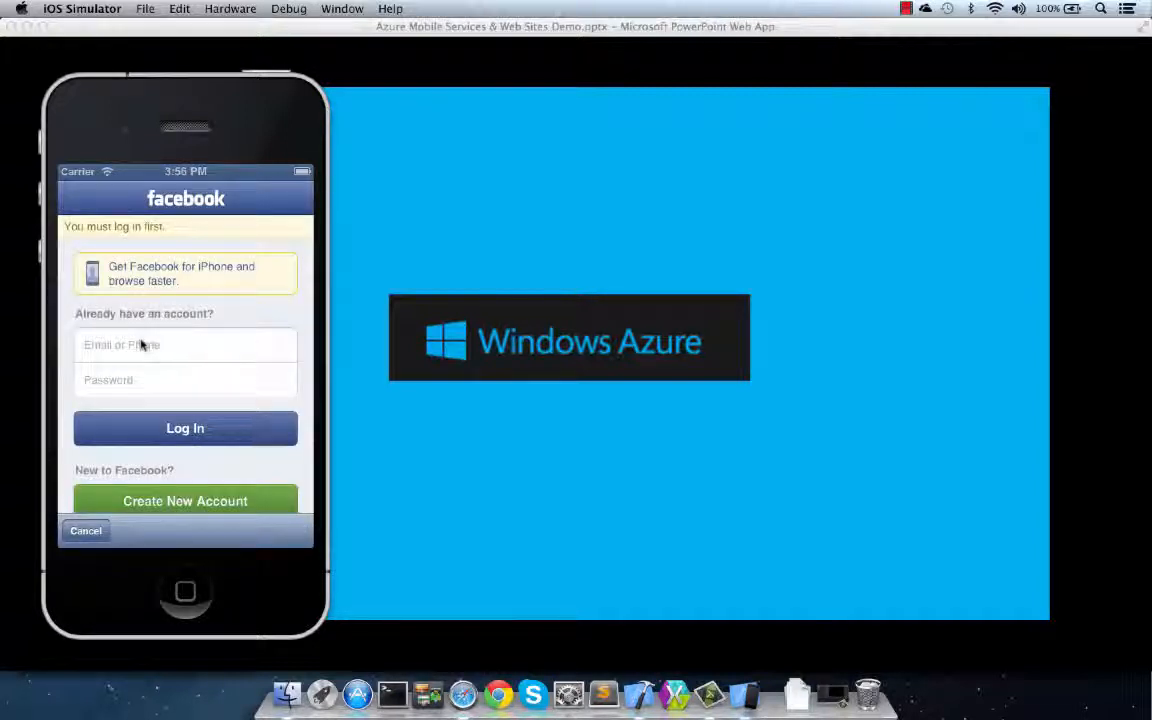
left_click(184, 344)
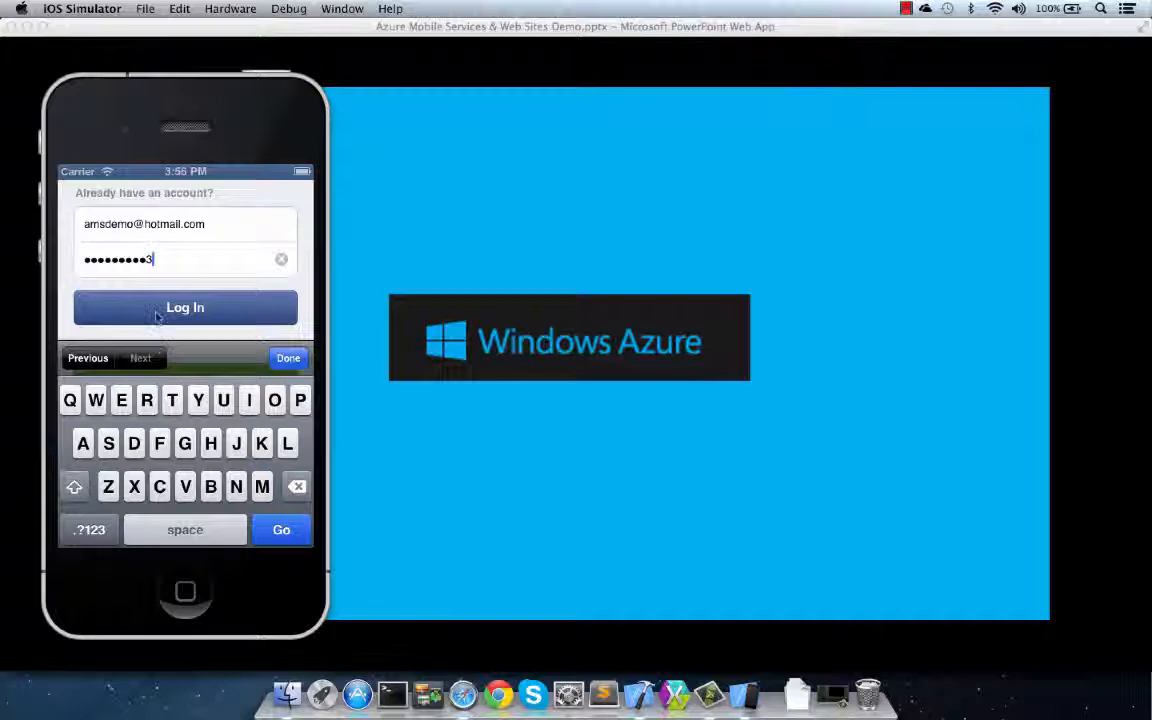
left_click(184, 308)
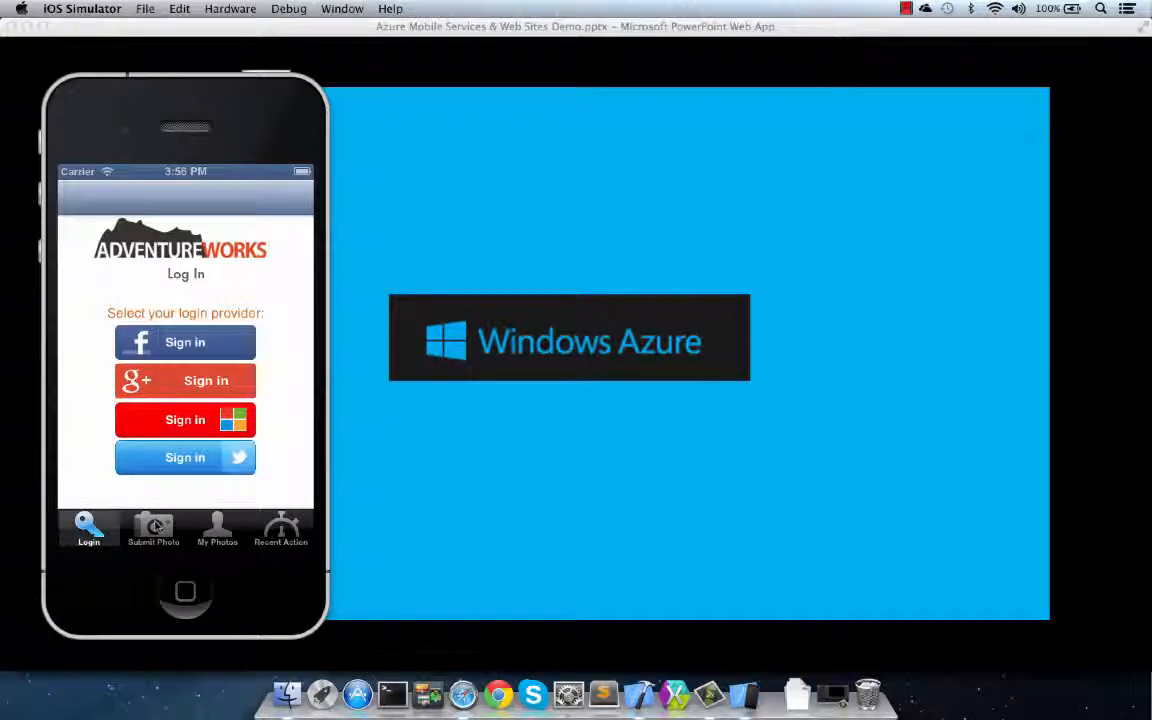
left_click(152, 528)
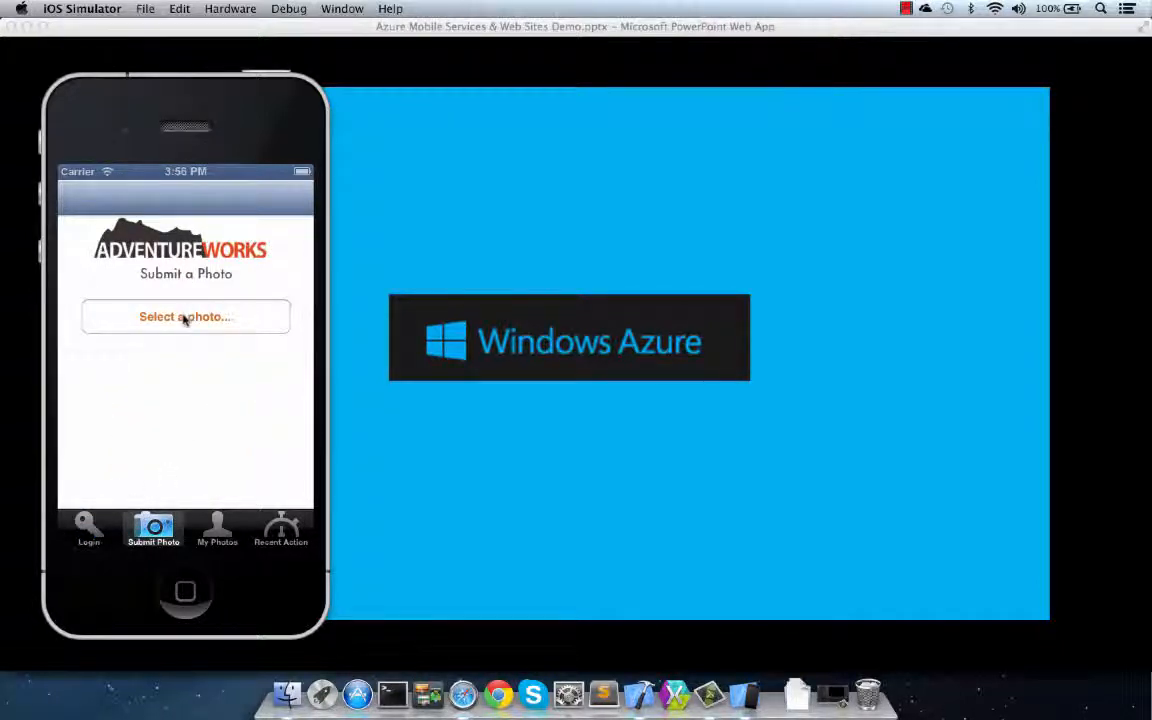
Pick the night waterfront photo from Saved Photos and submit it
left_click(184, 316)
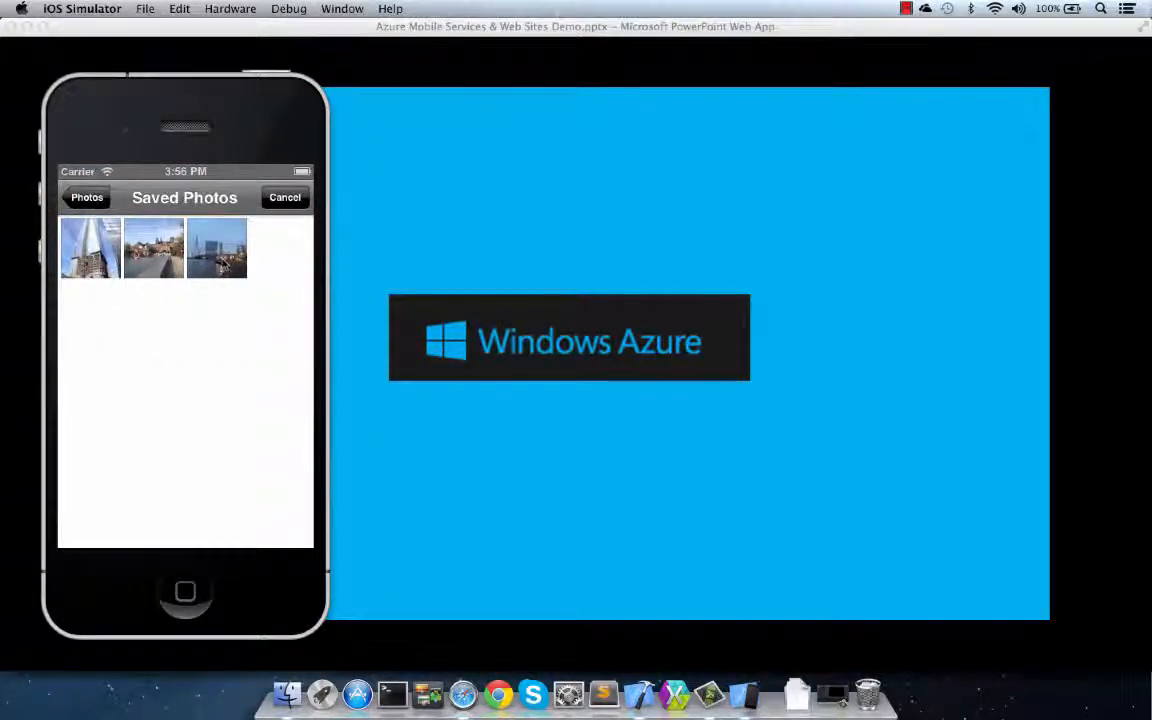
left_click(216, 248)
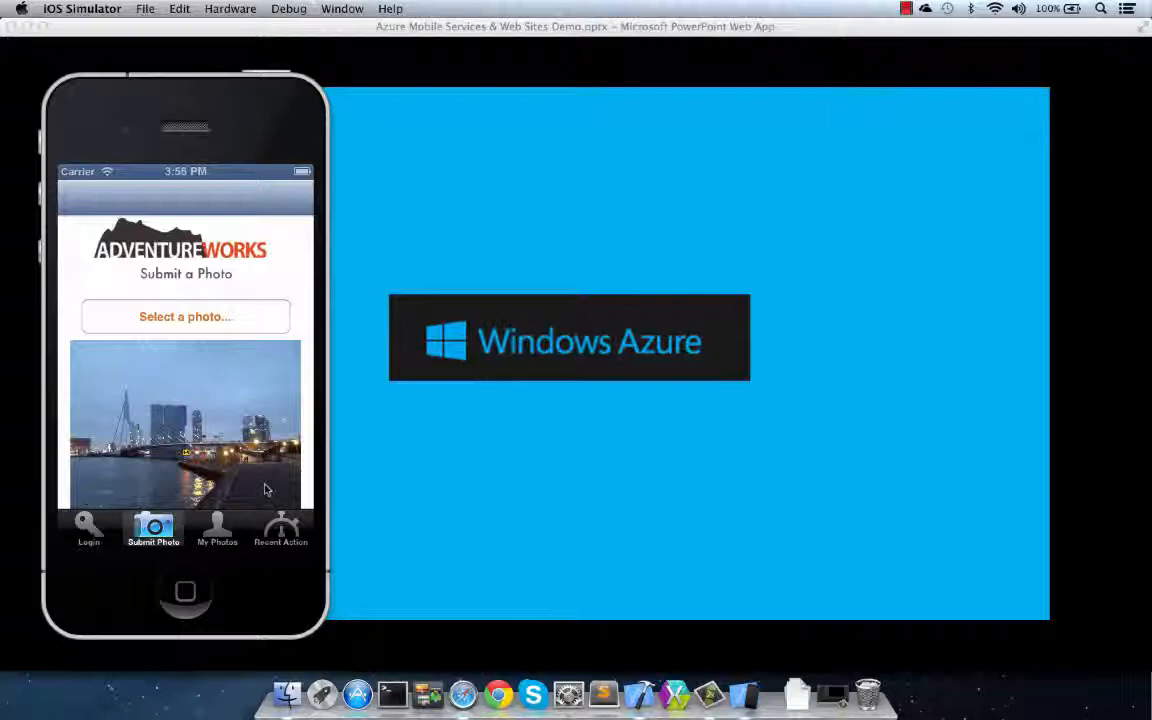
left_click(184, 316)
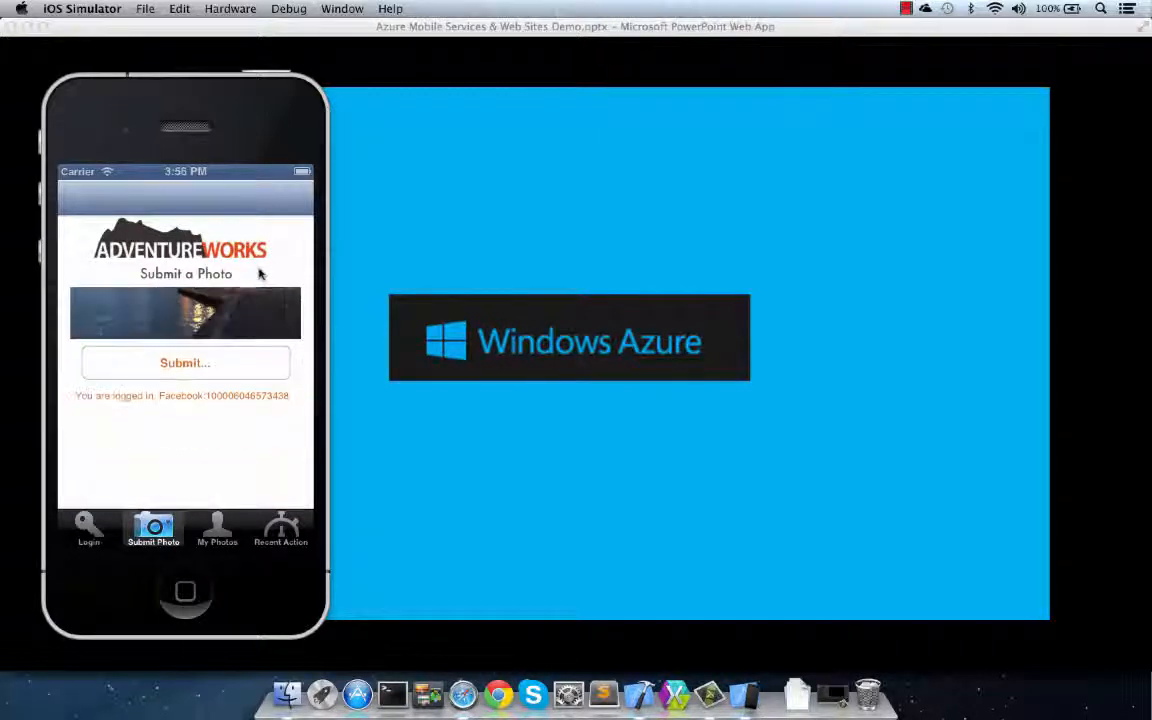
left_click(184, 384)
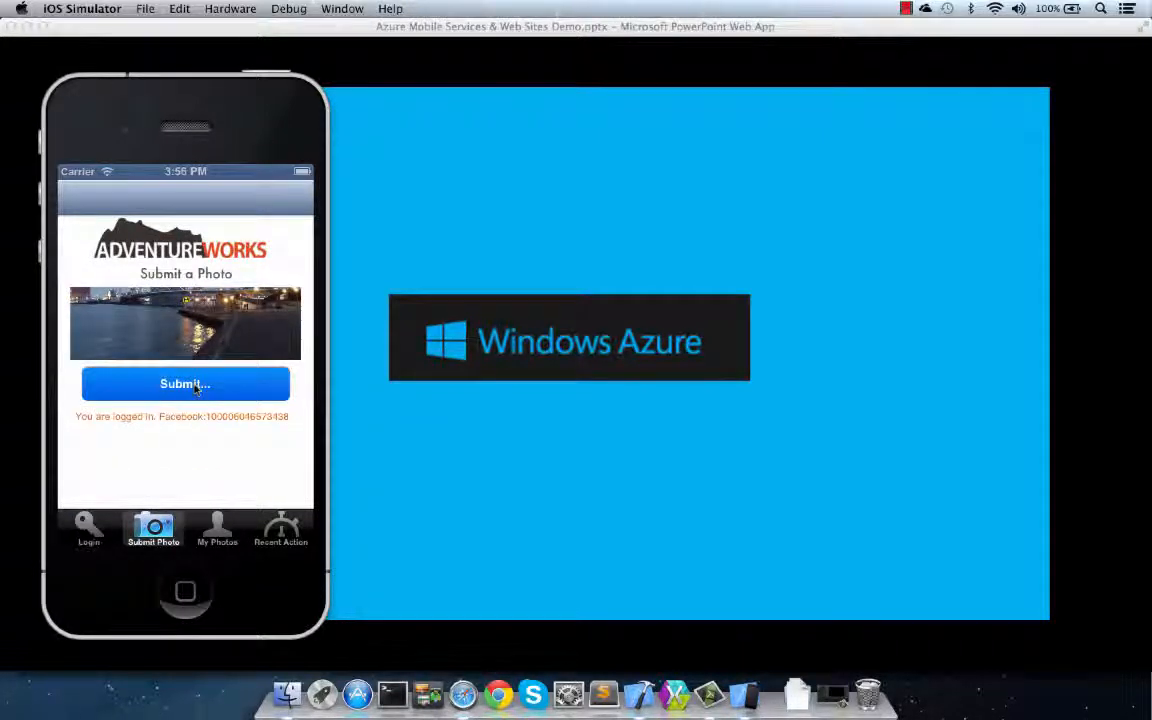
left_click(184, 384)
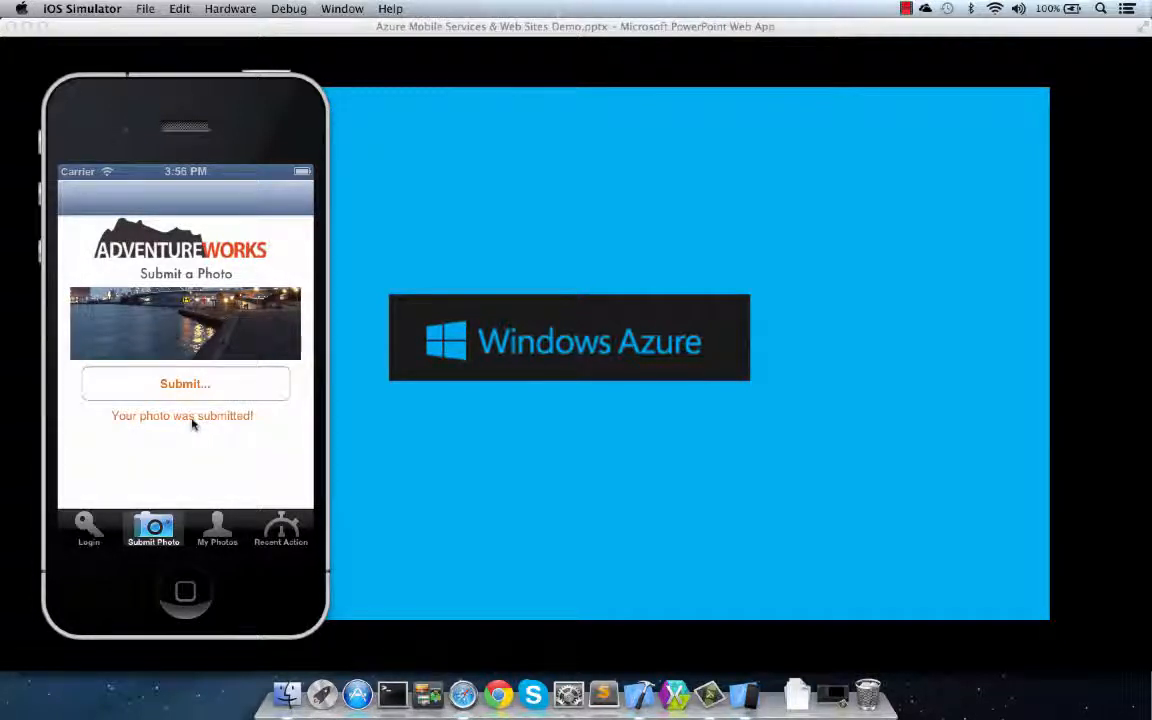
Check My Photos to see the new submission listed under Submitted
left_click(216, 528)
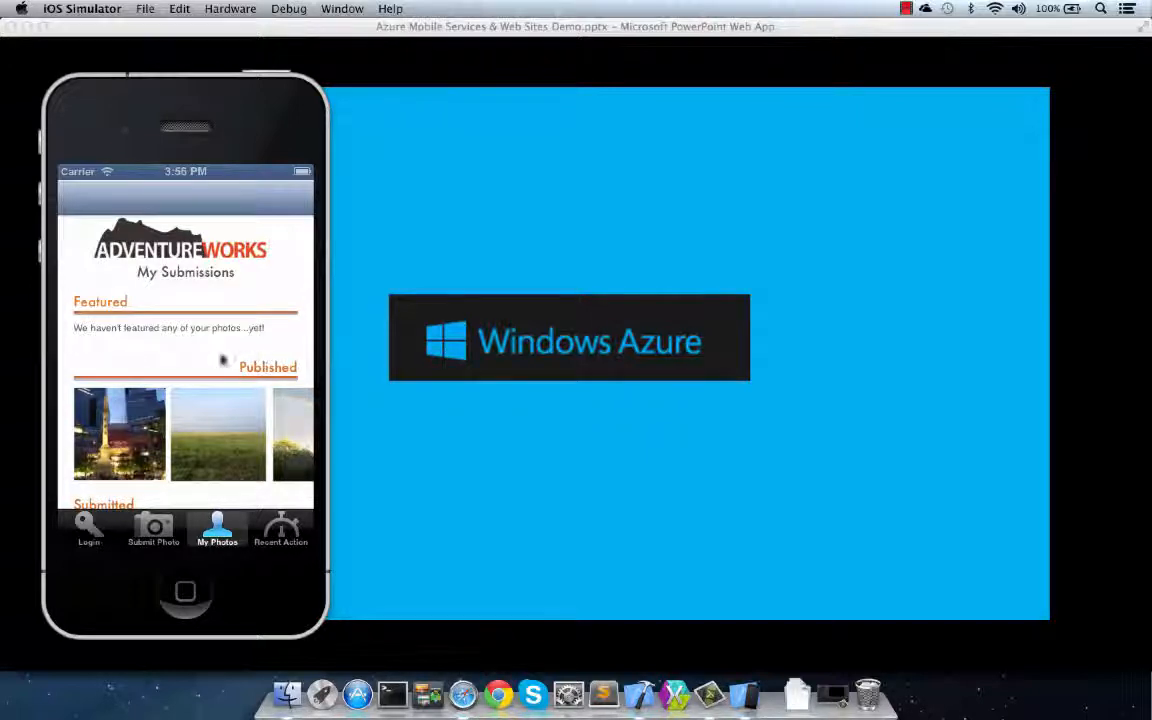
scroll("down", 3)
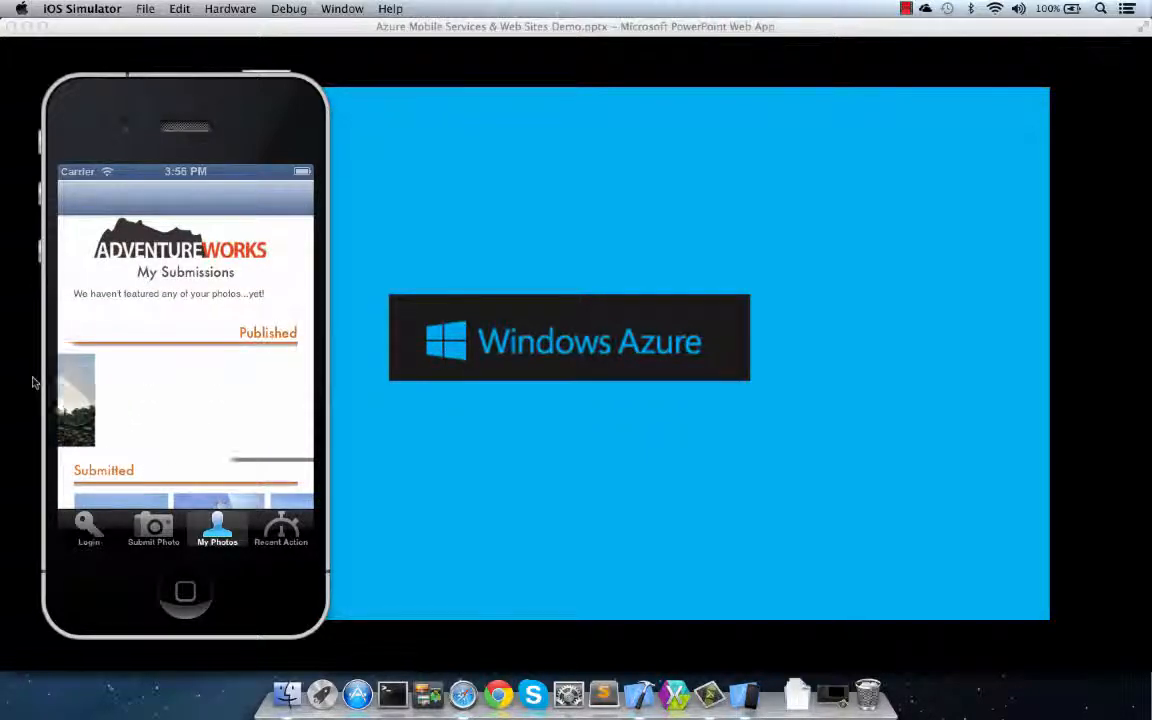
scroll("up", 3)
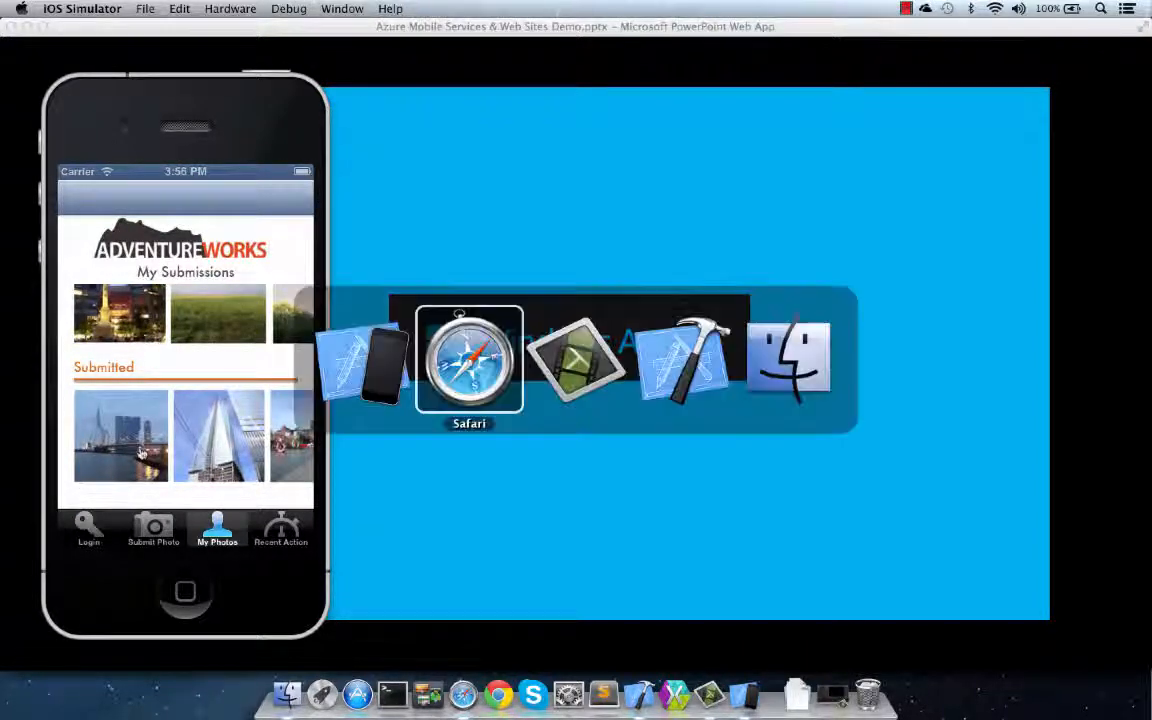
left_click(468, 360)
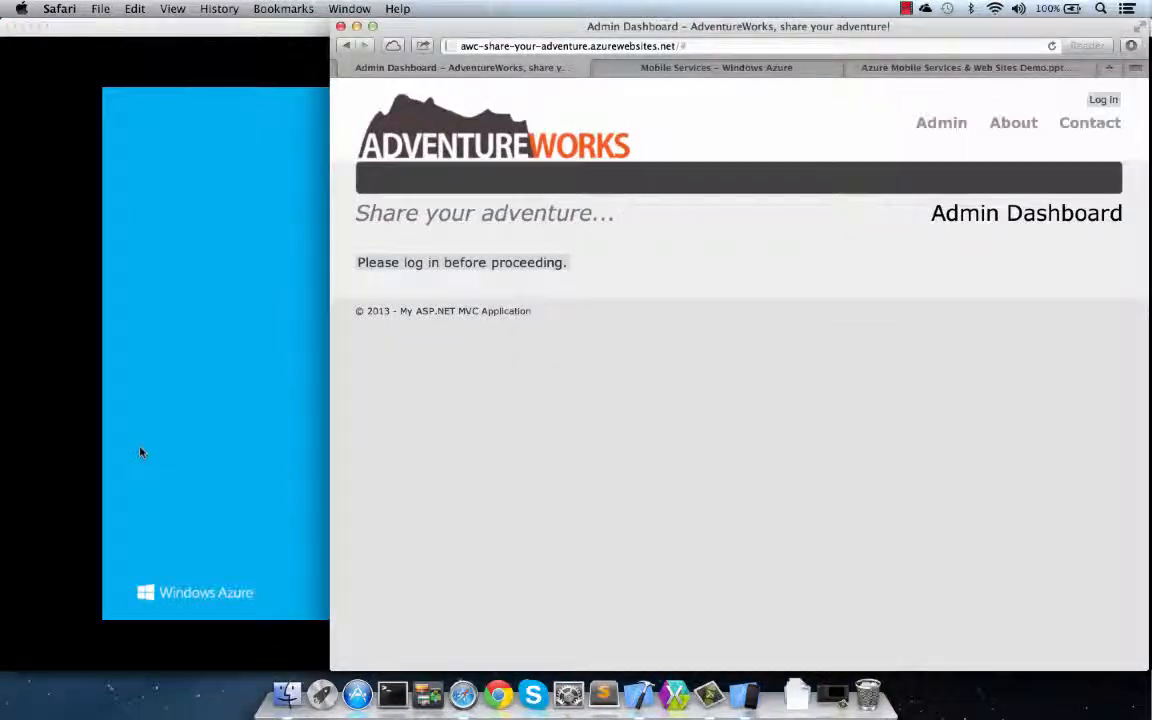
mouse_move(708, 96)
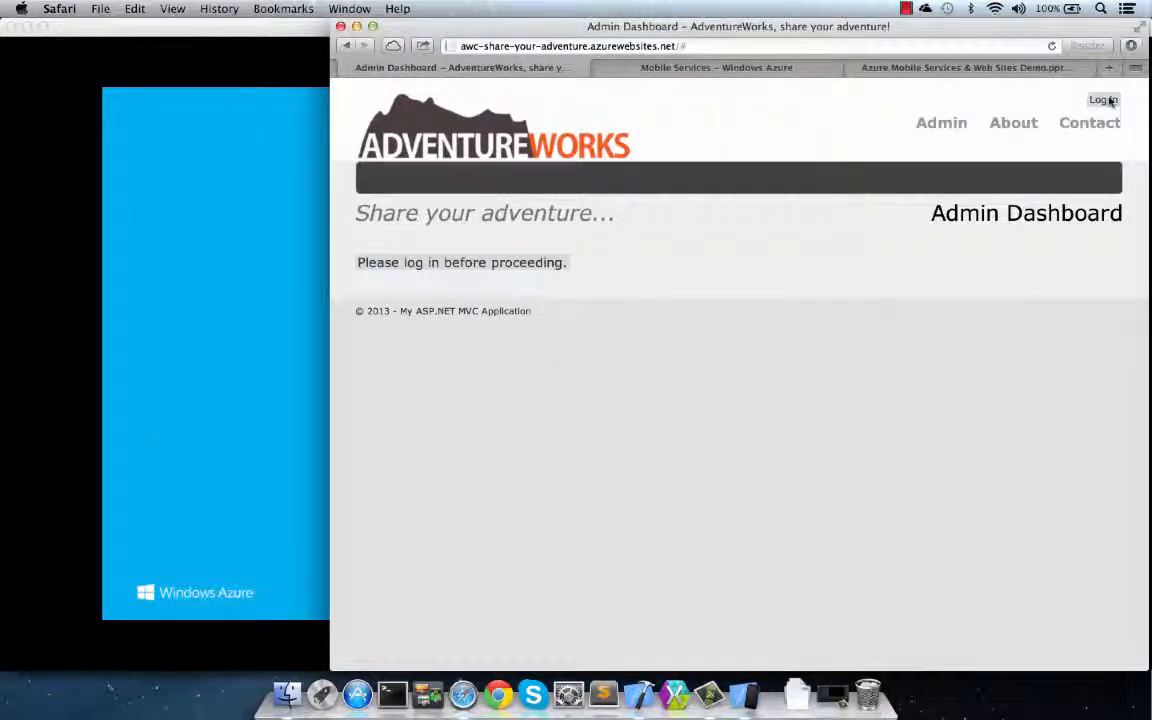
left_click(1104, 100)
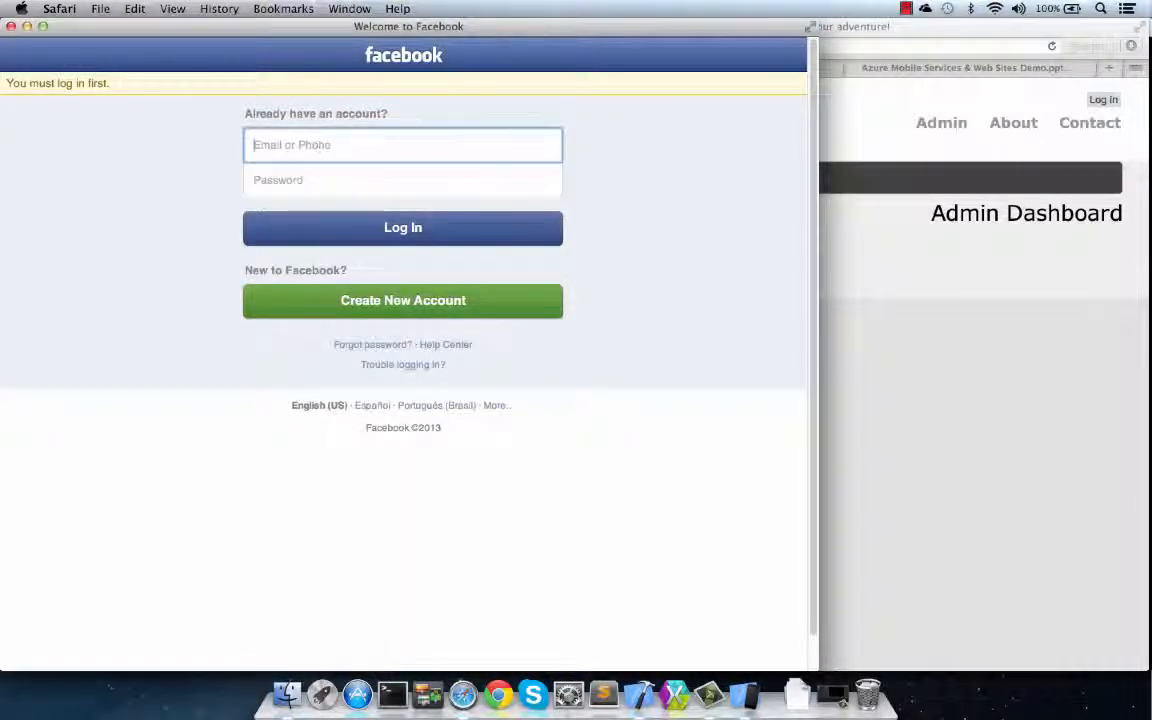
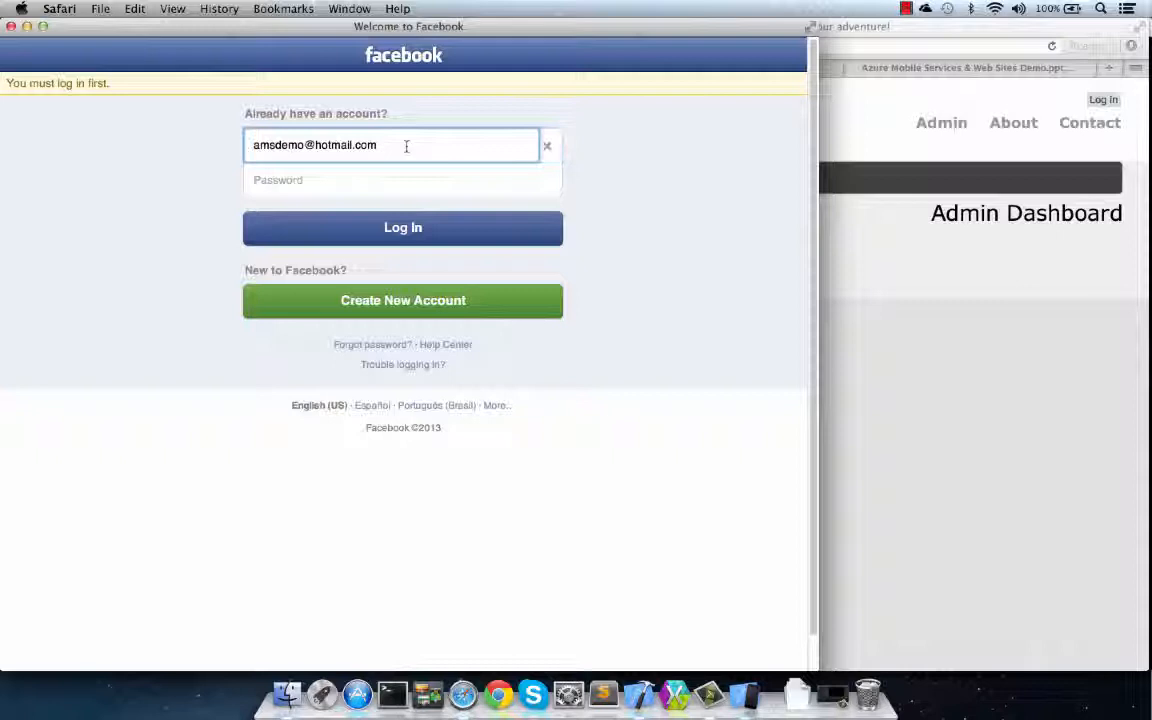
left_click(390, 180)
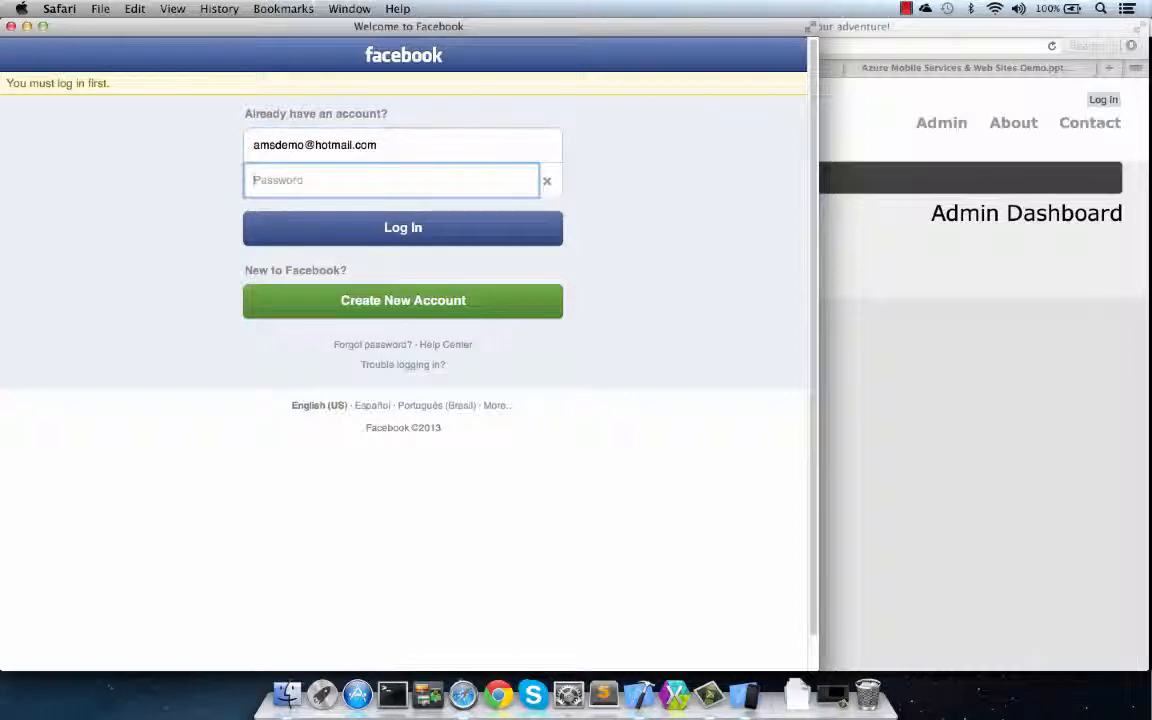
type("•")
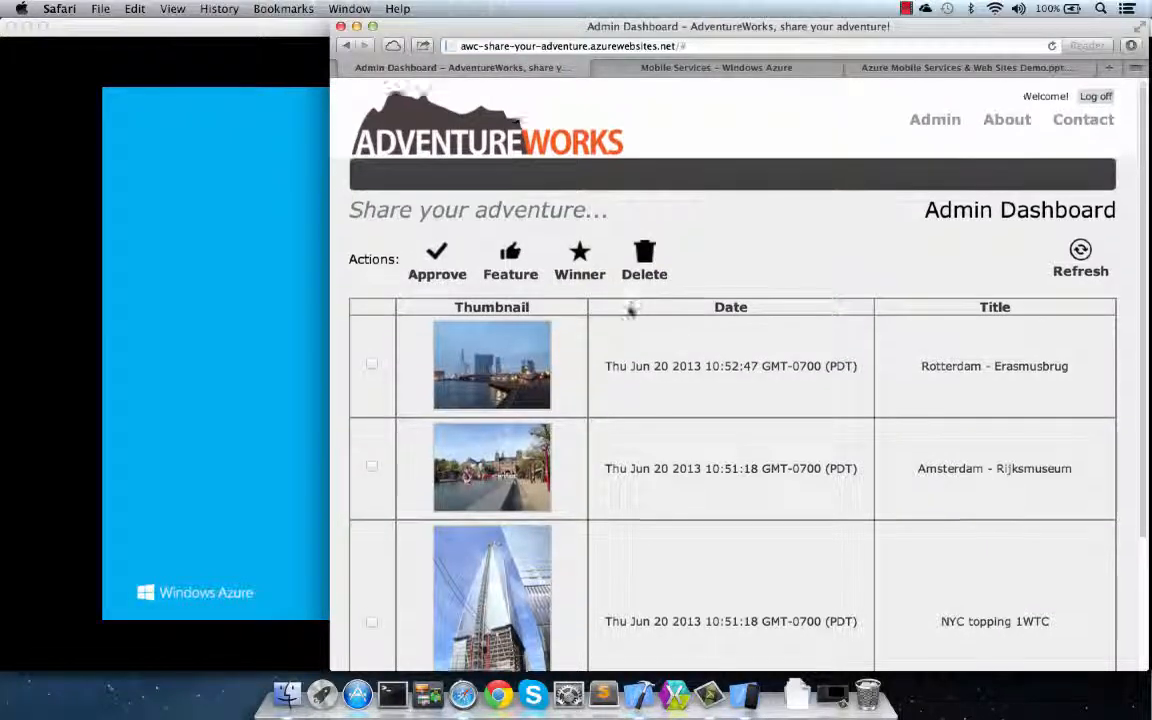
Select the NYC topping 1WTC and Rotterdam – Erasmusbrug rows and remove them, leaving Amsterdam – Rijksmuseum
scroll("down", 3)
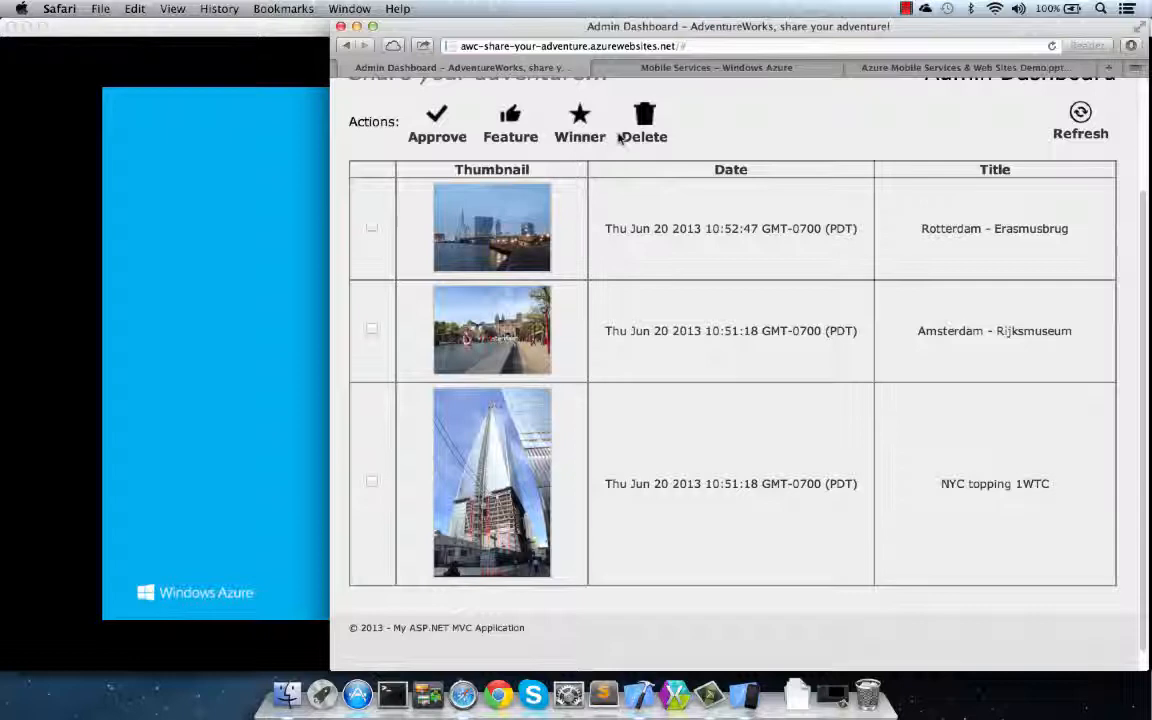
scroll("up", 3)
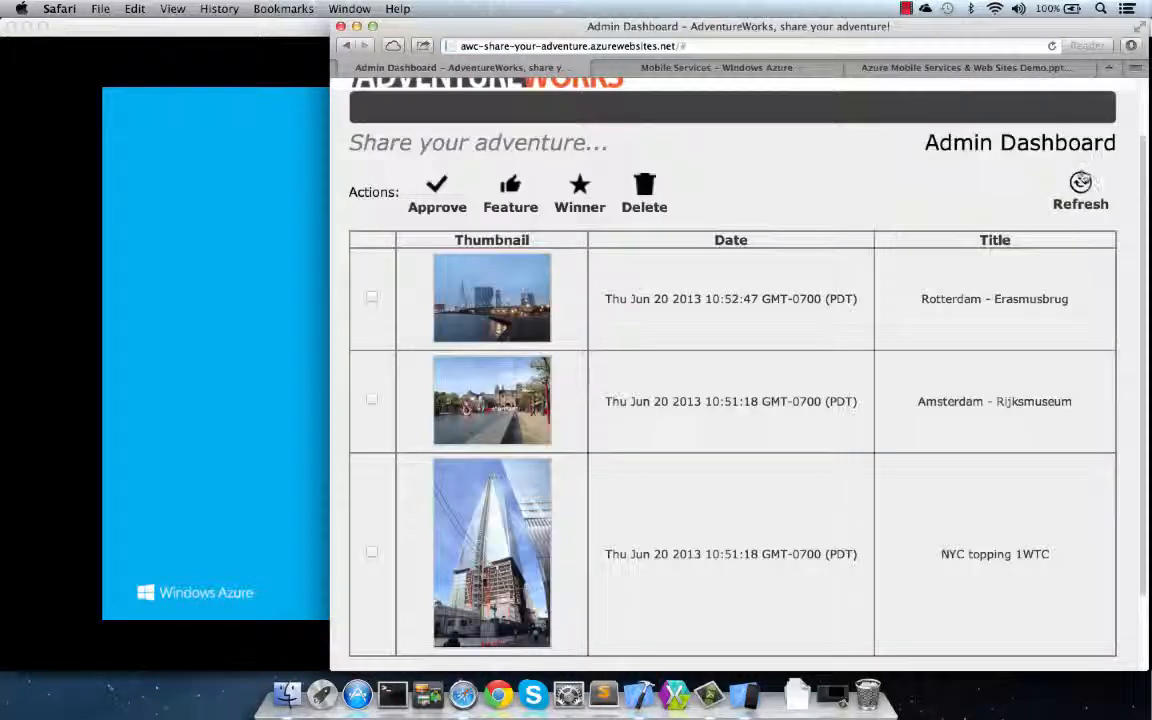
scroll("down", 3)
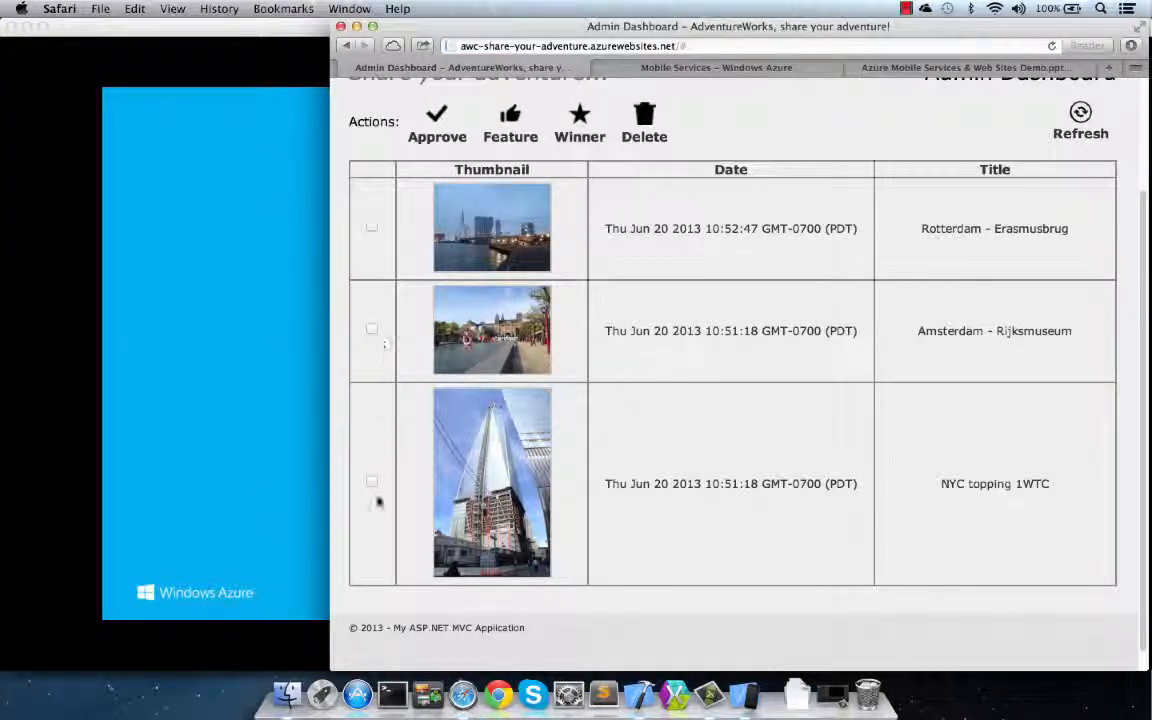
left_click(1080, 120)
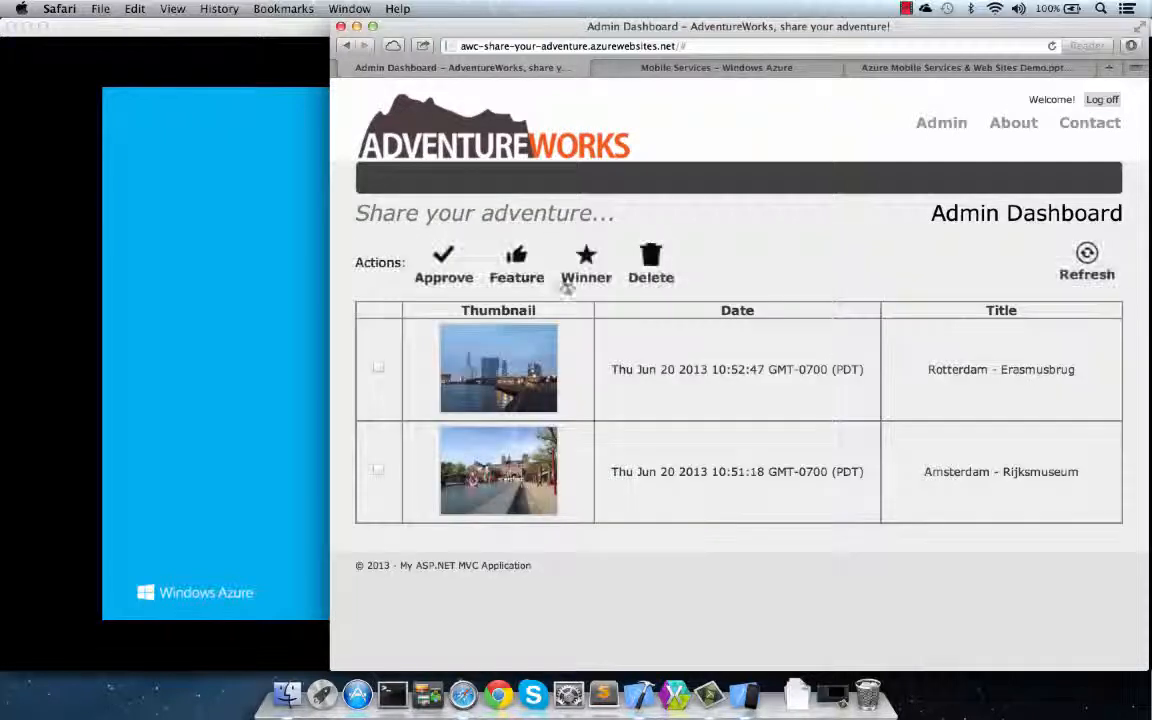
left_click(378, 368)
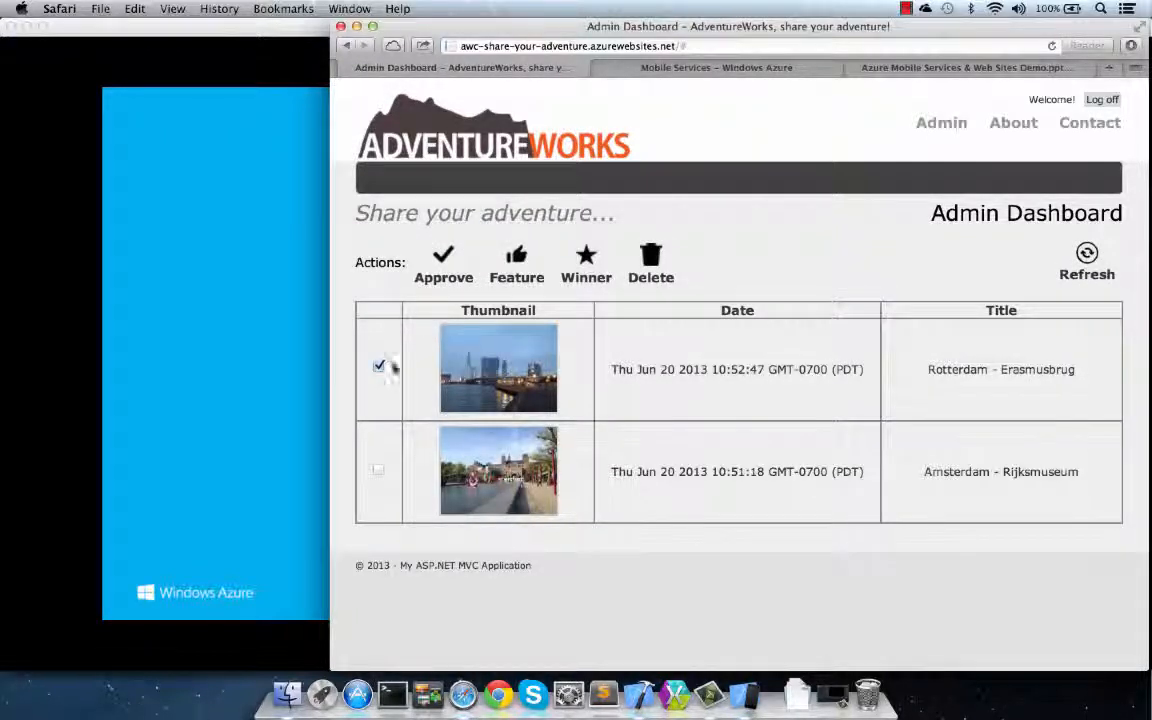
left_click(652, 260)
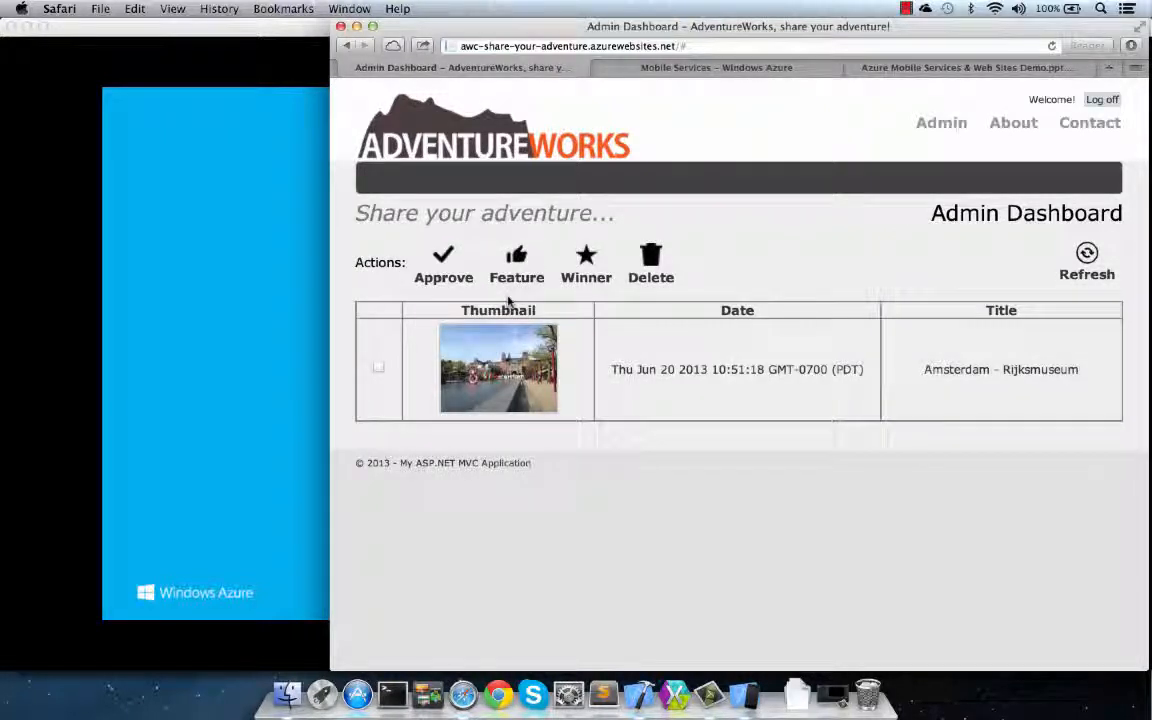
left_click(964, 68)
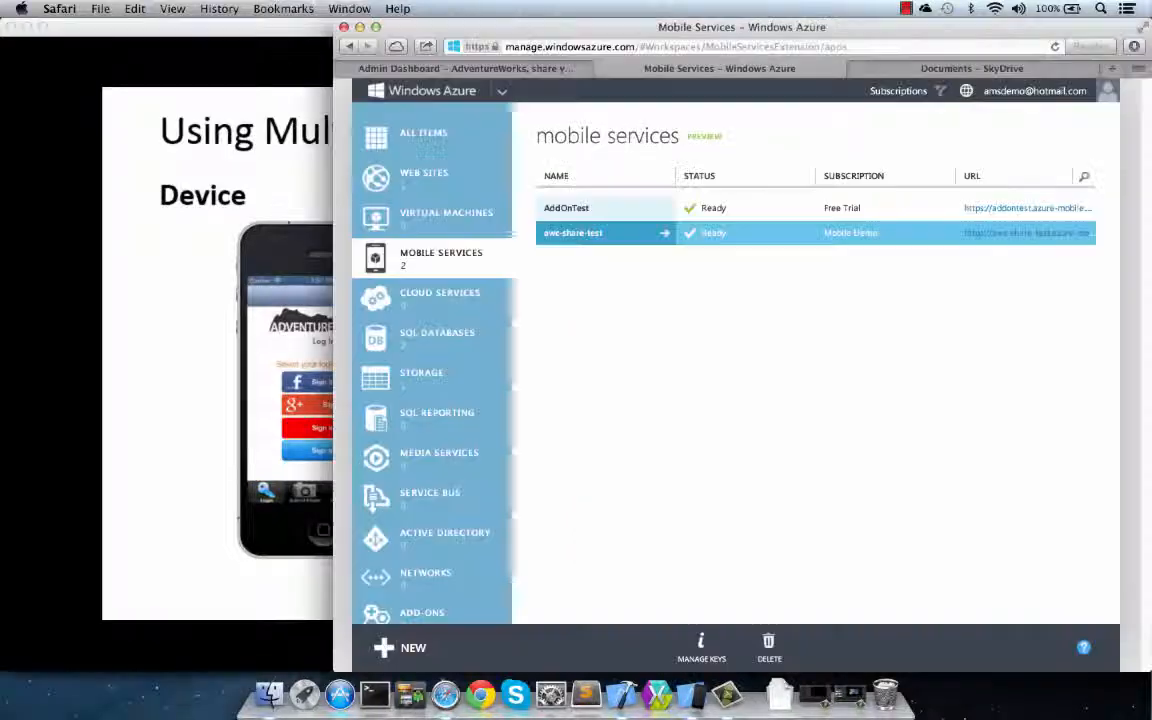
mouse_move(430, 220)
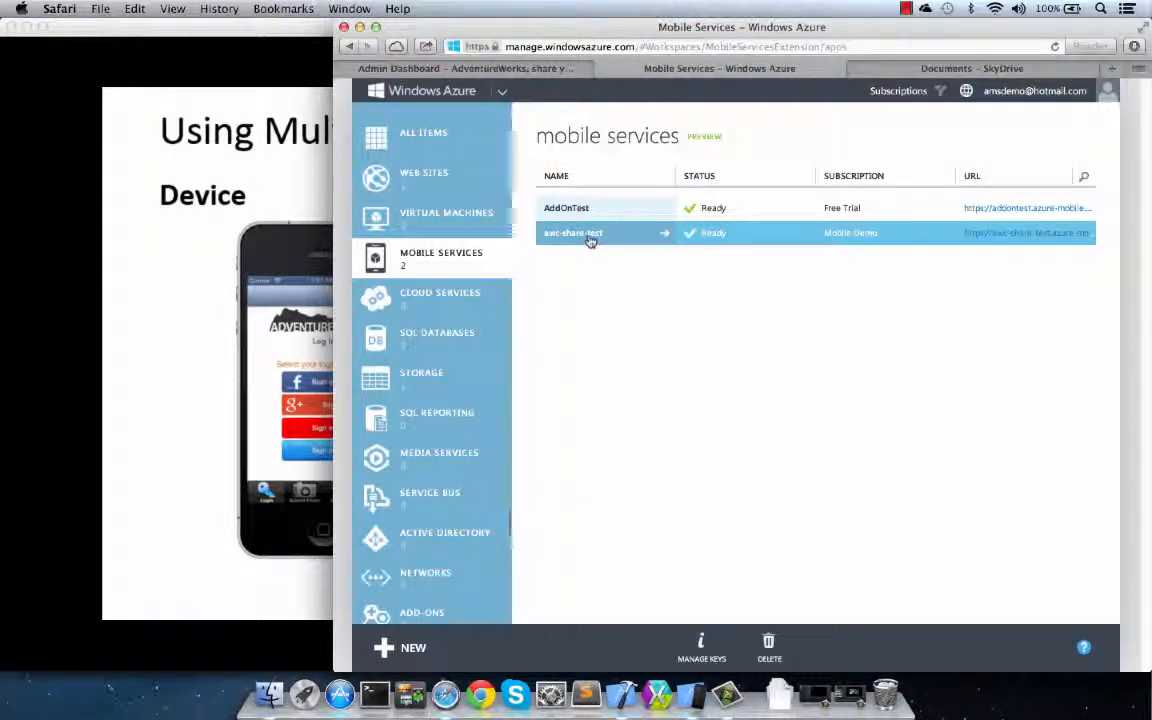
In awc-share-test, scroll through the Connect an existing iOS app instructions, then go to Identity
left_click(572, 232)
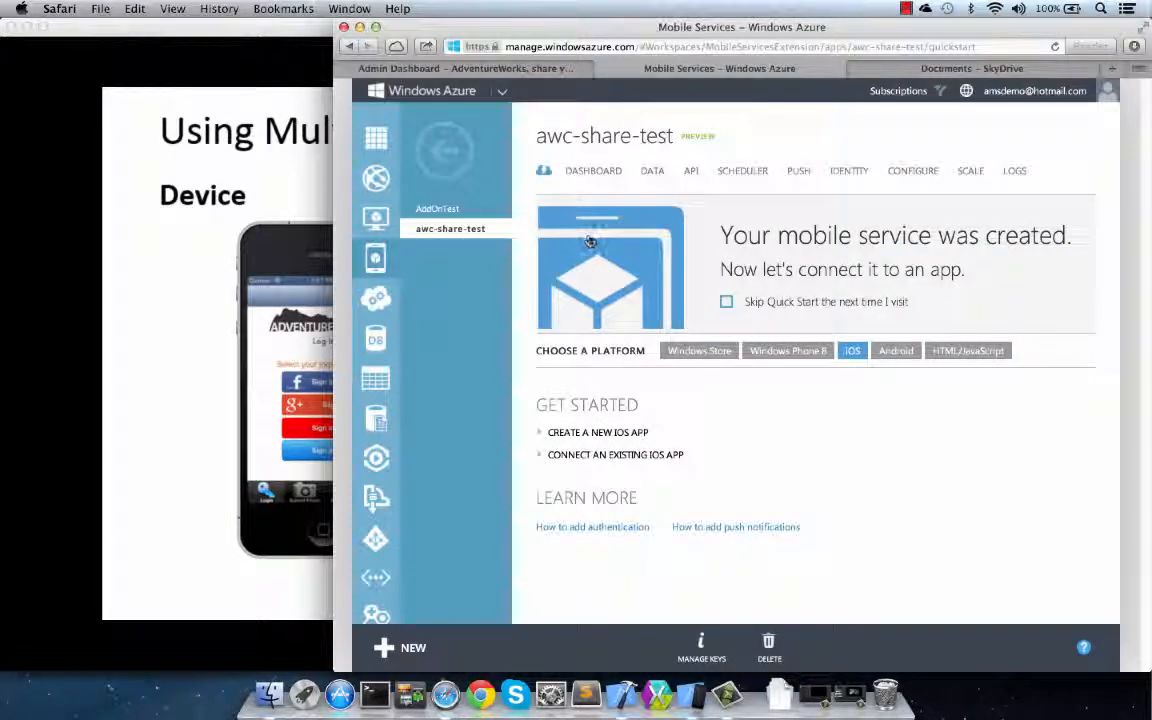
mouse_move(866, 434)
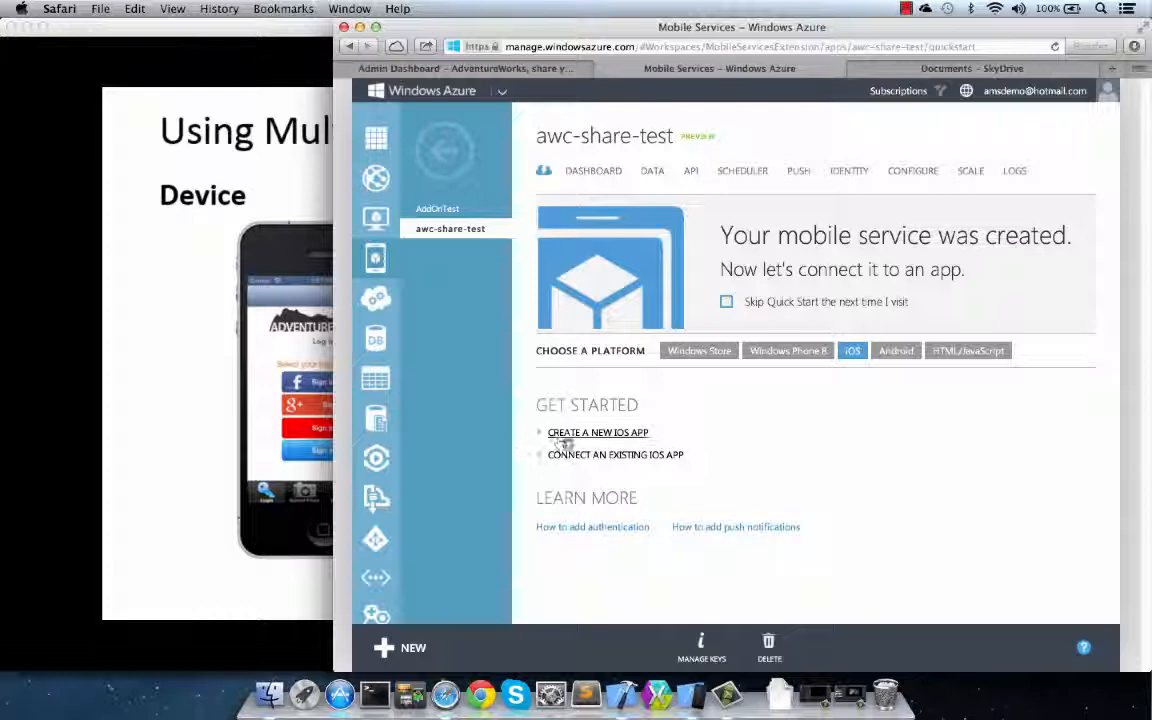
left_click(616, 454)
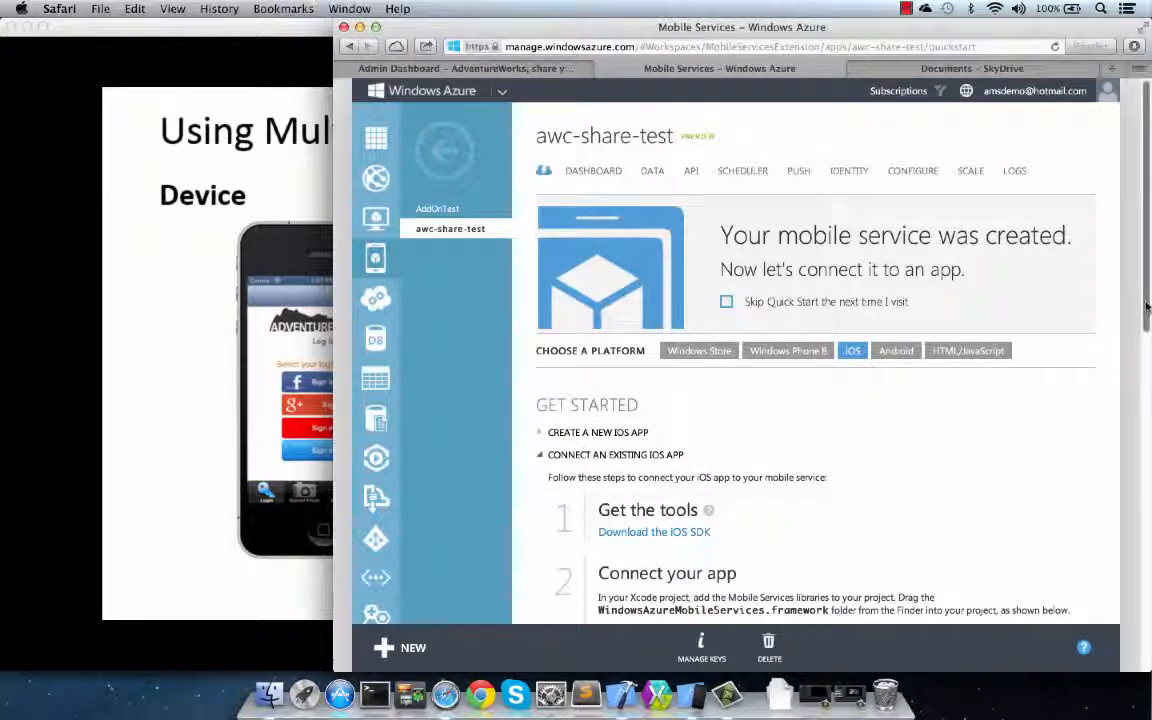
scroll("down", 3)
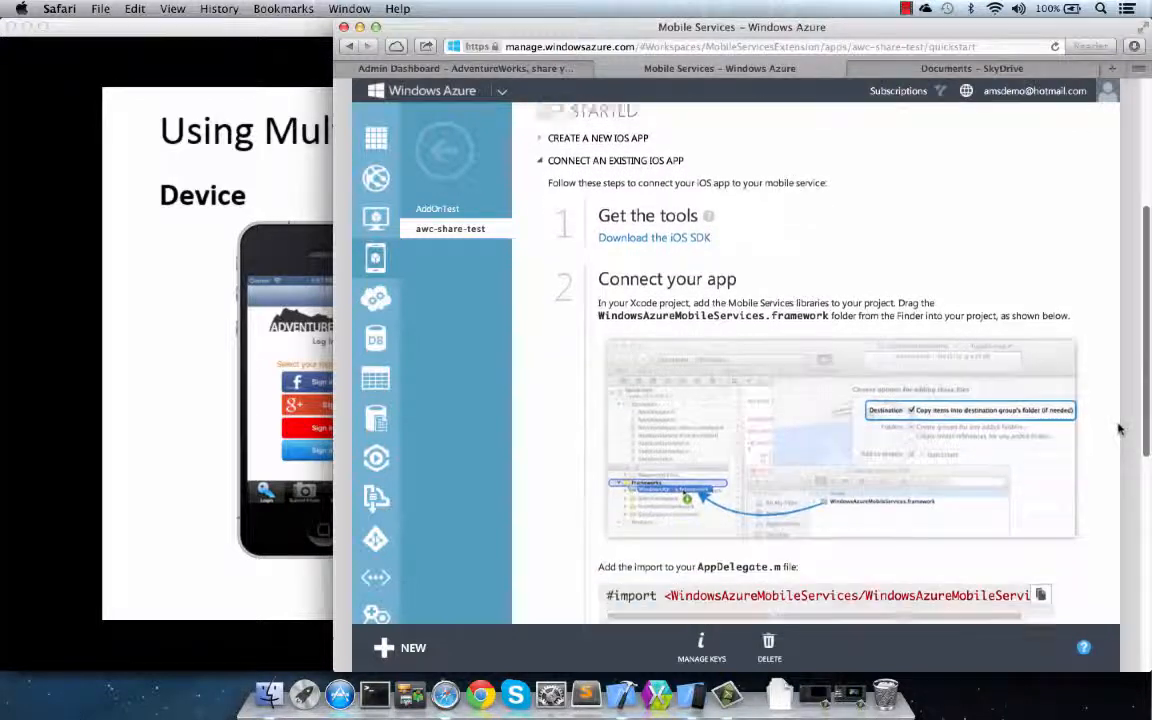
scroll("down", 3)
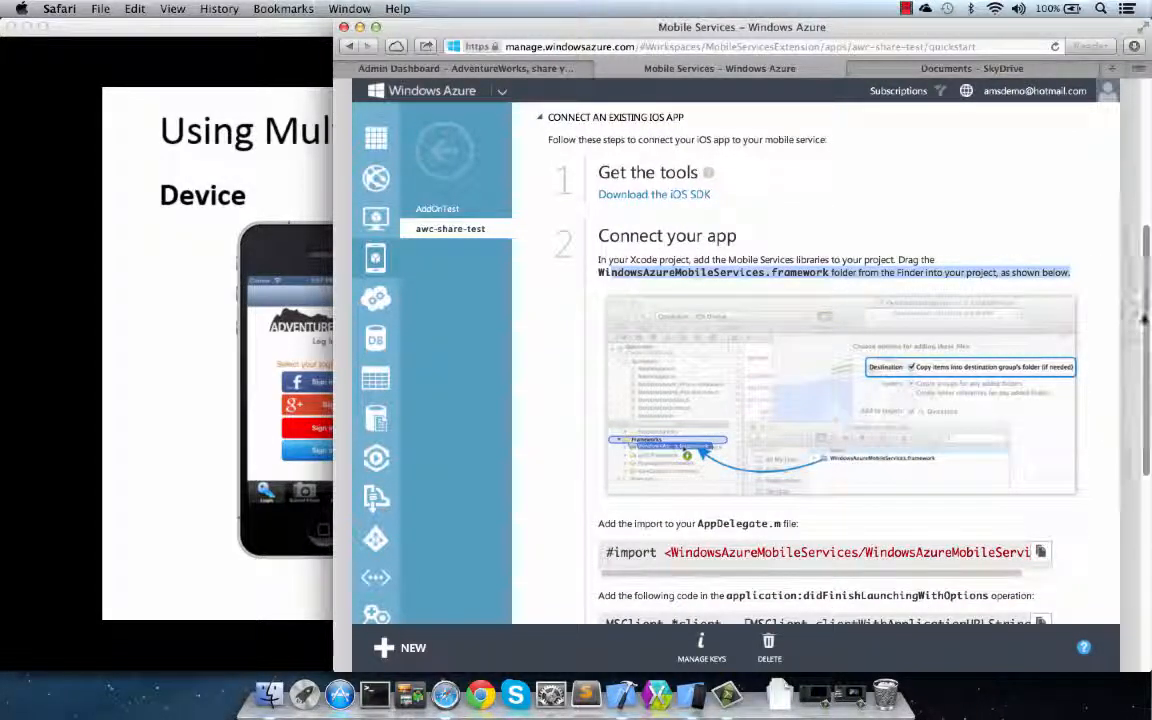
scroll("down", 3)
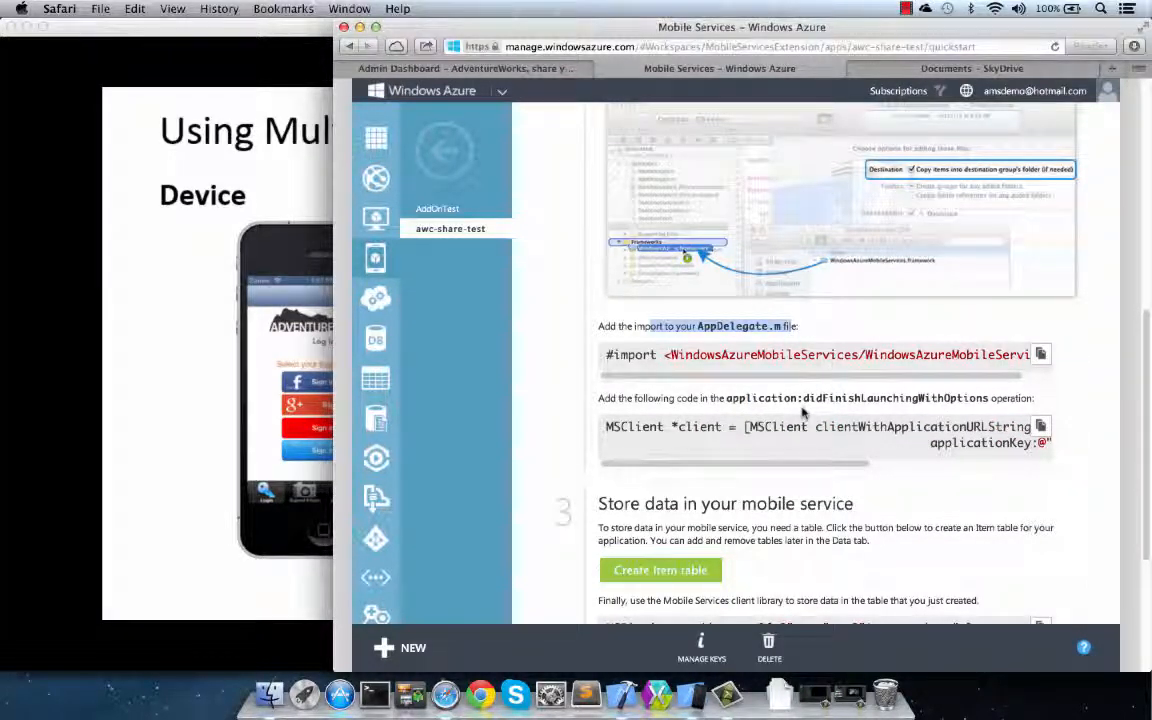
mouse_move(842, 472)
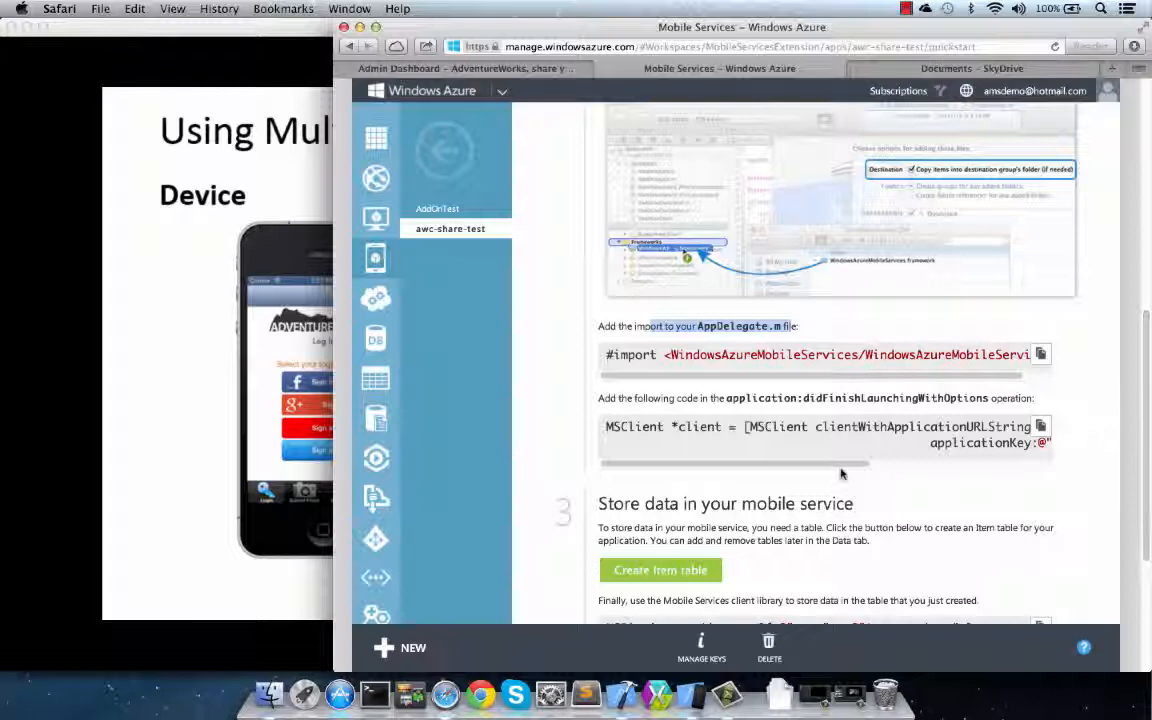
scroll("up", 3)
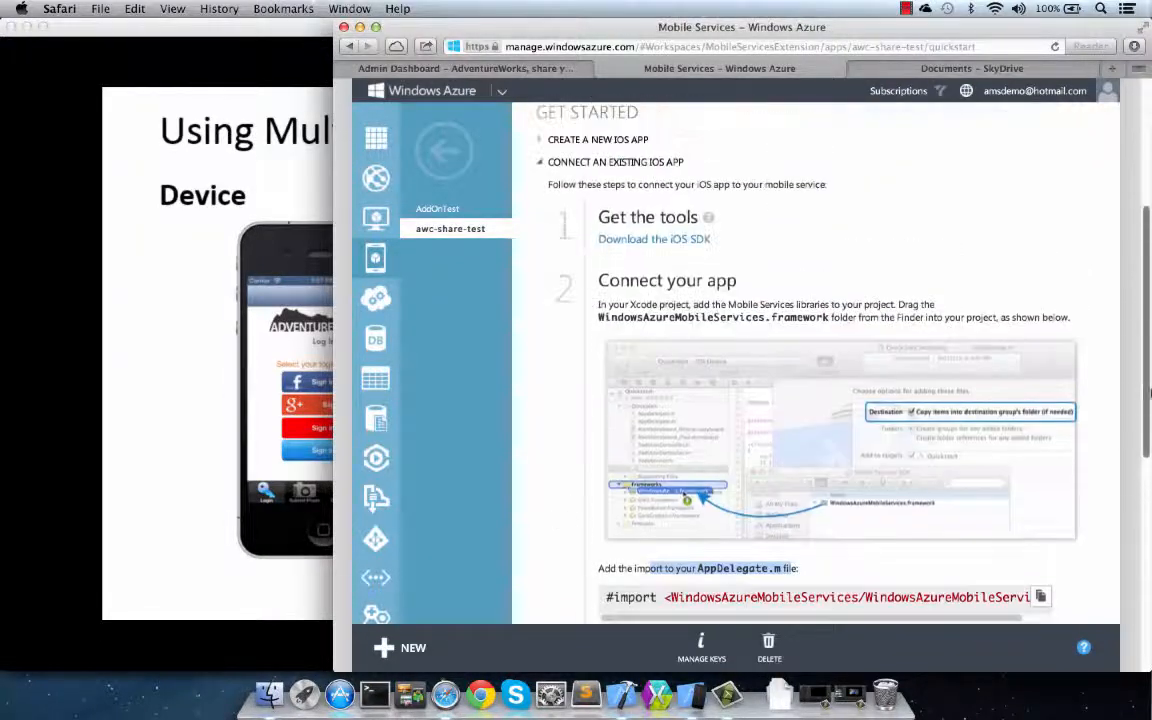
scroll("up", 3)
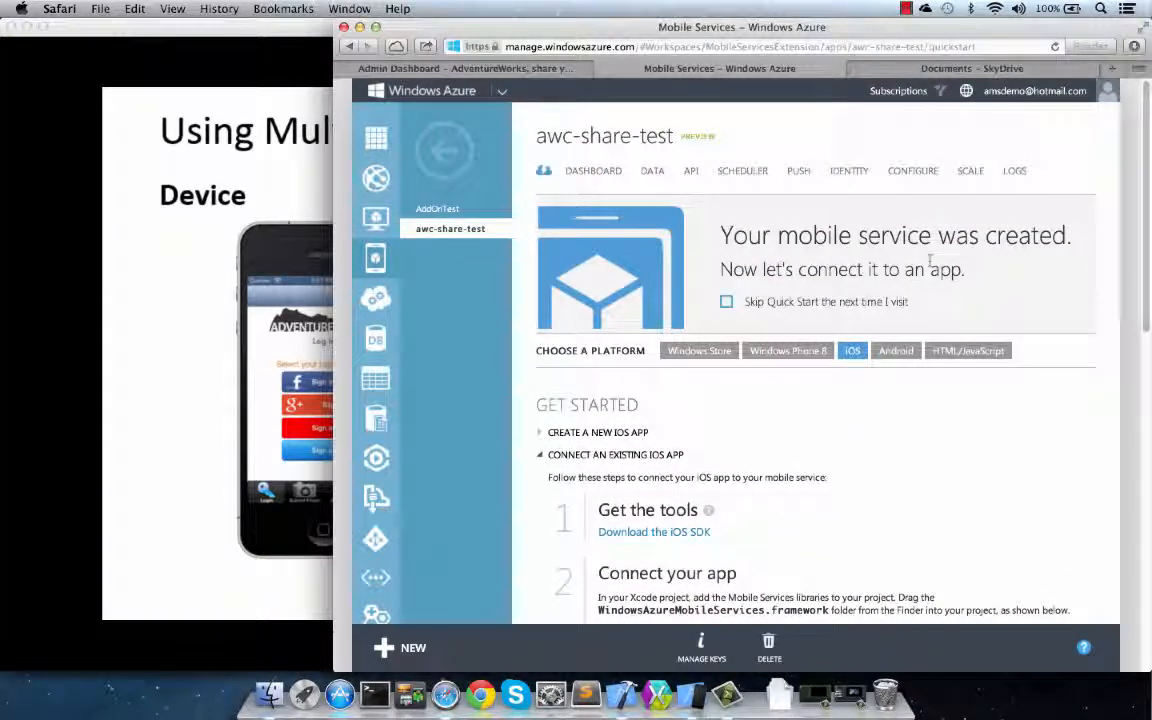
left_click(848, 170)
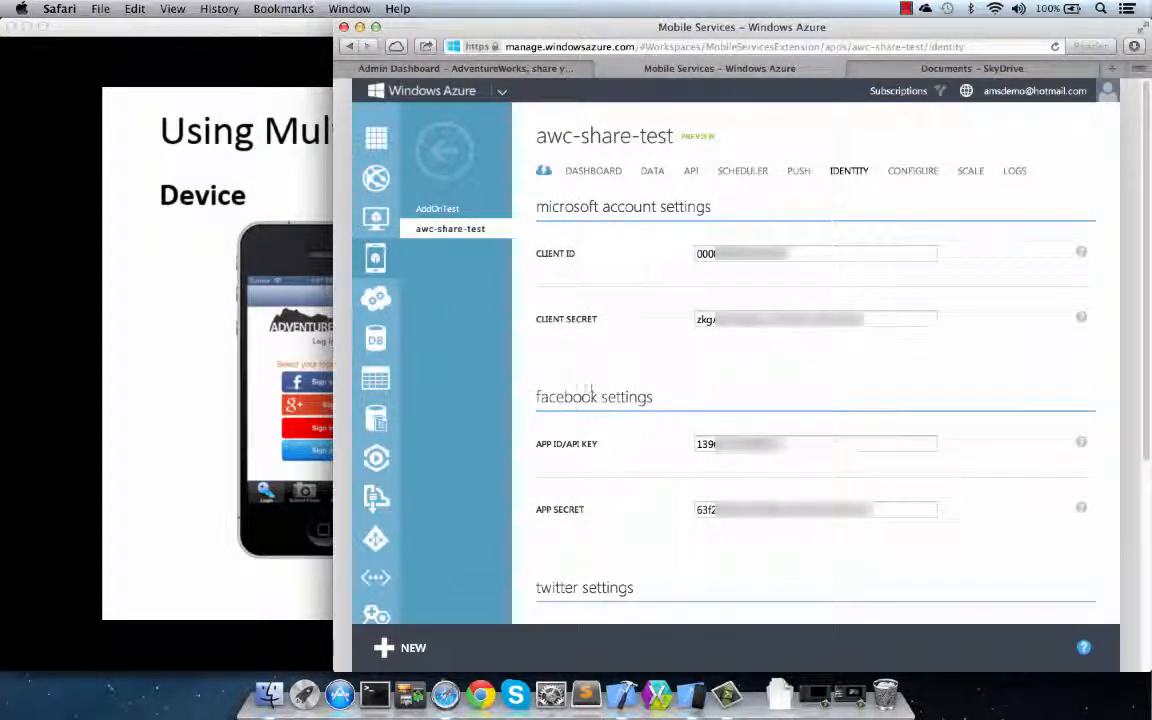
mouse_move(658, 580)
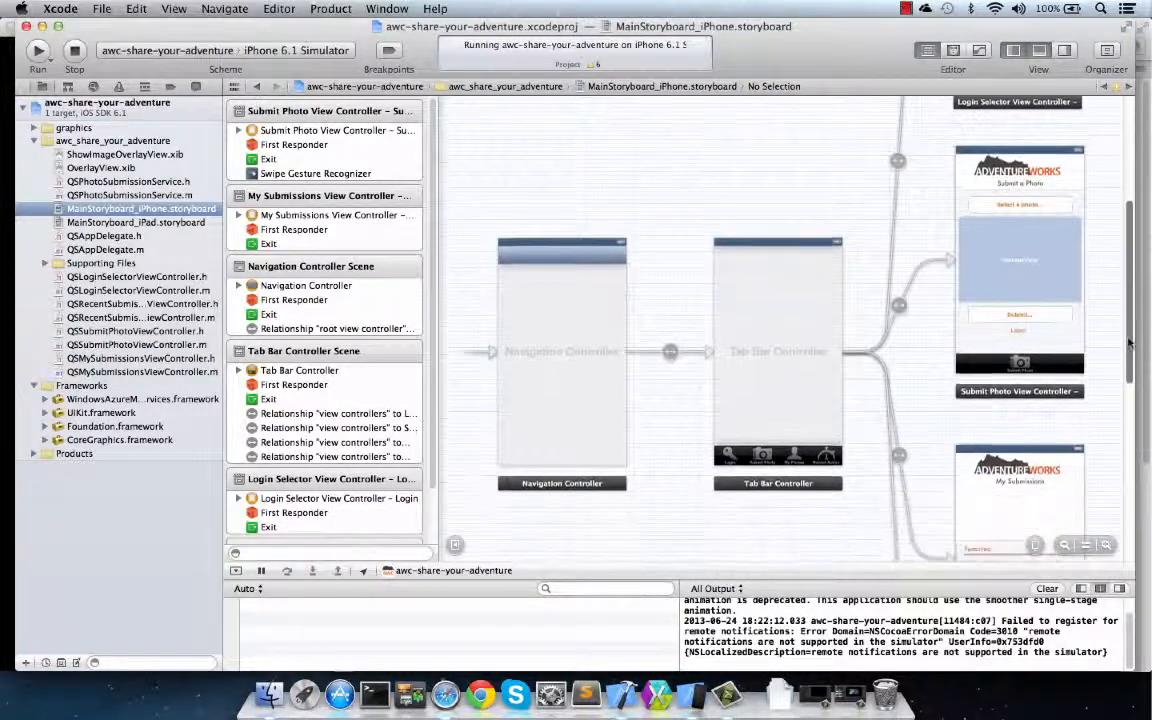
Scroll the storyboard to the Login Selector View Controller scene
scroll("down", 3)
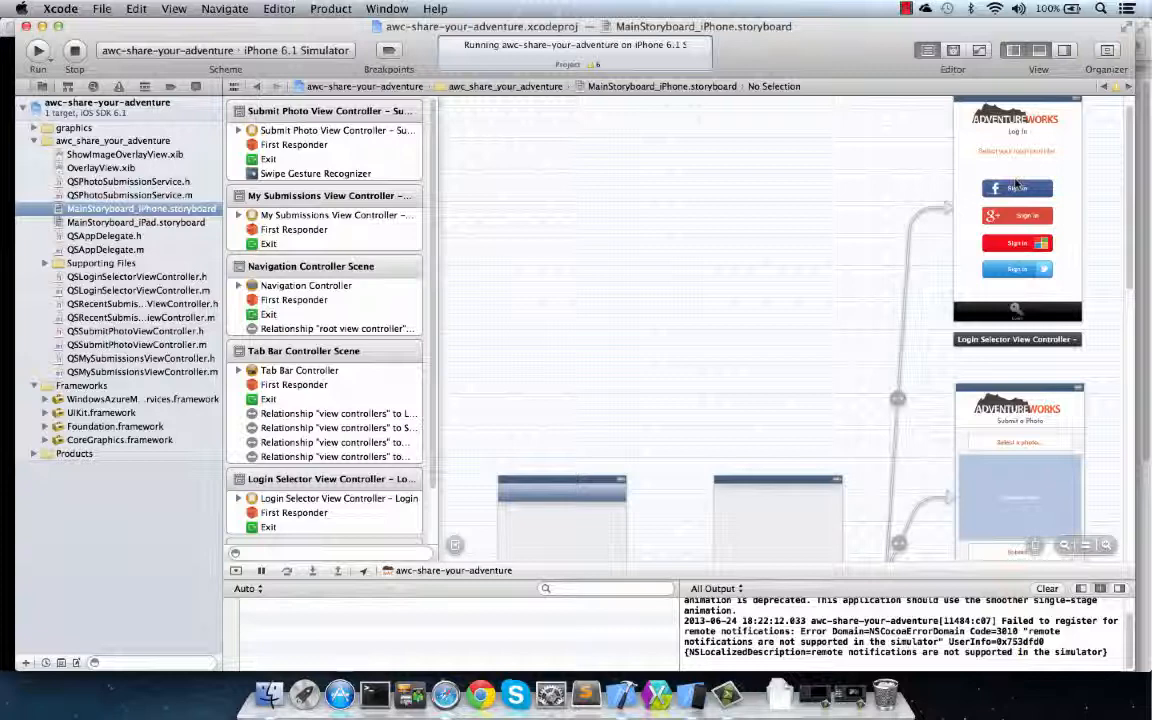
mouse_move(680, 186)
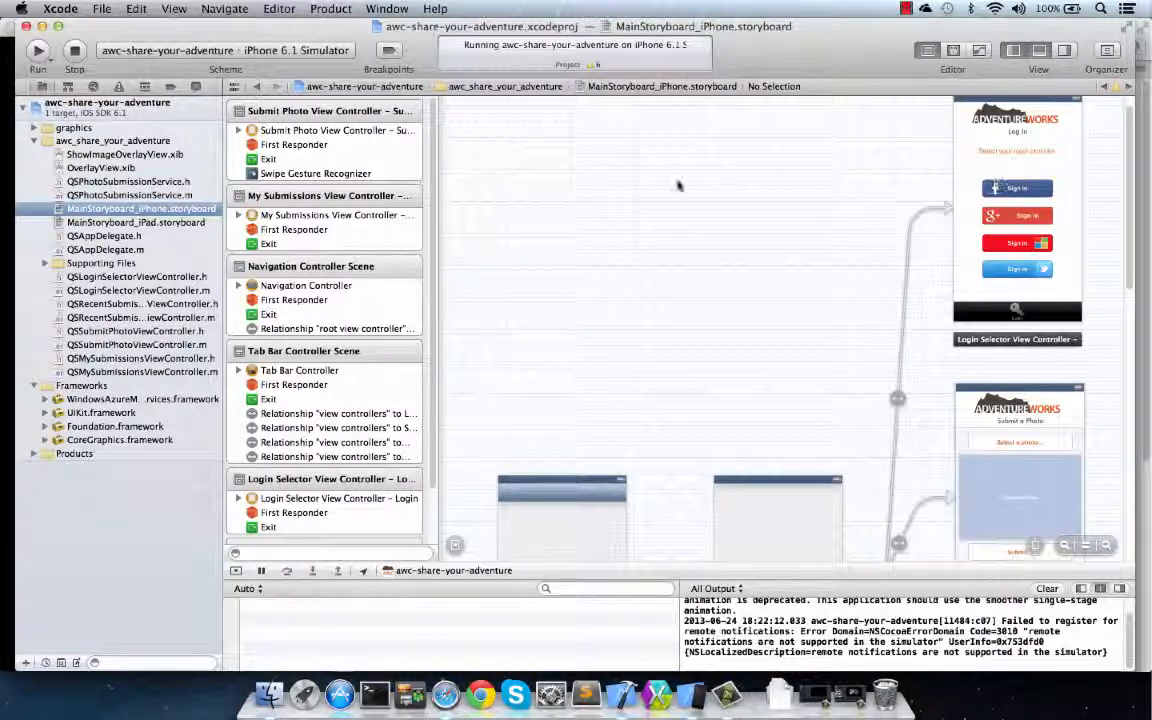
mouse_move(148, 296)
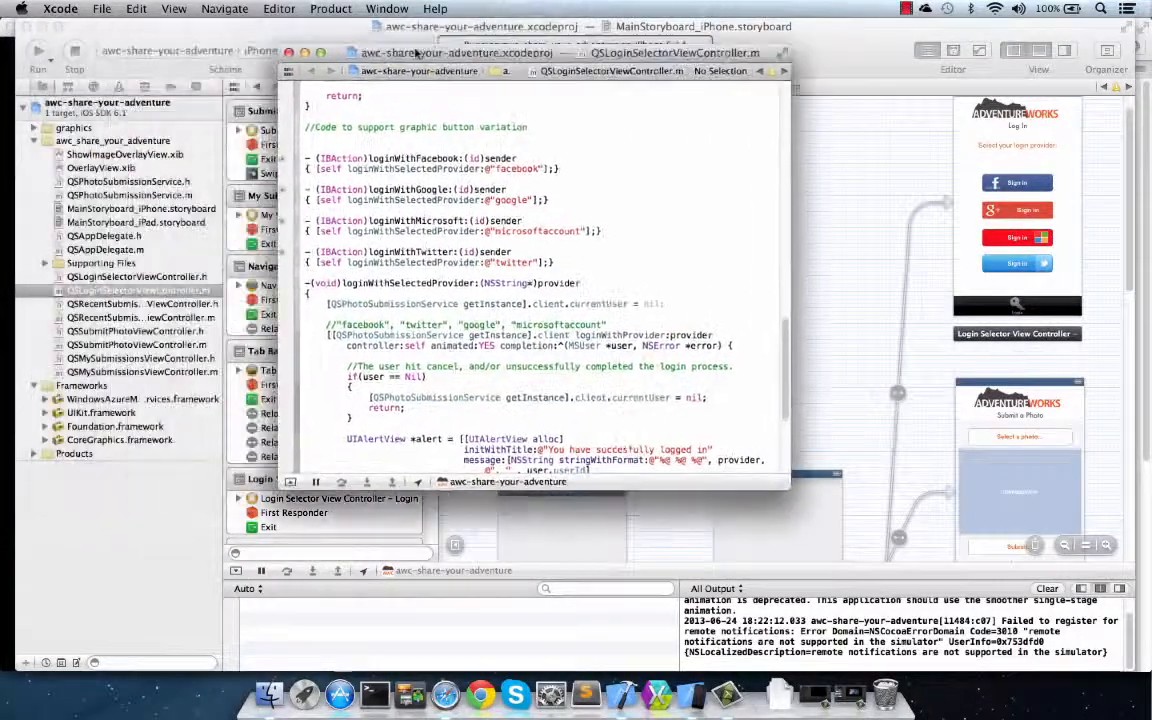
left_click(38, 50)
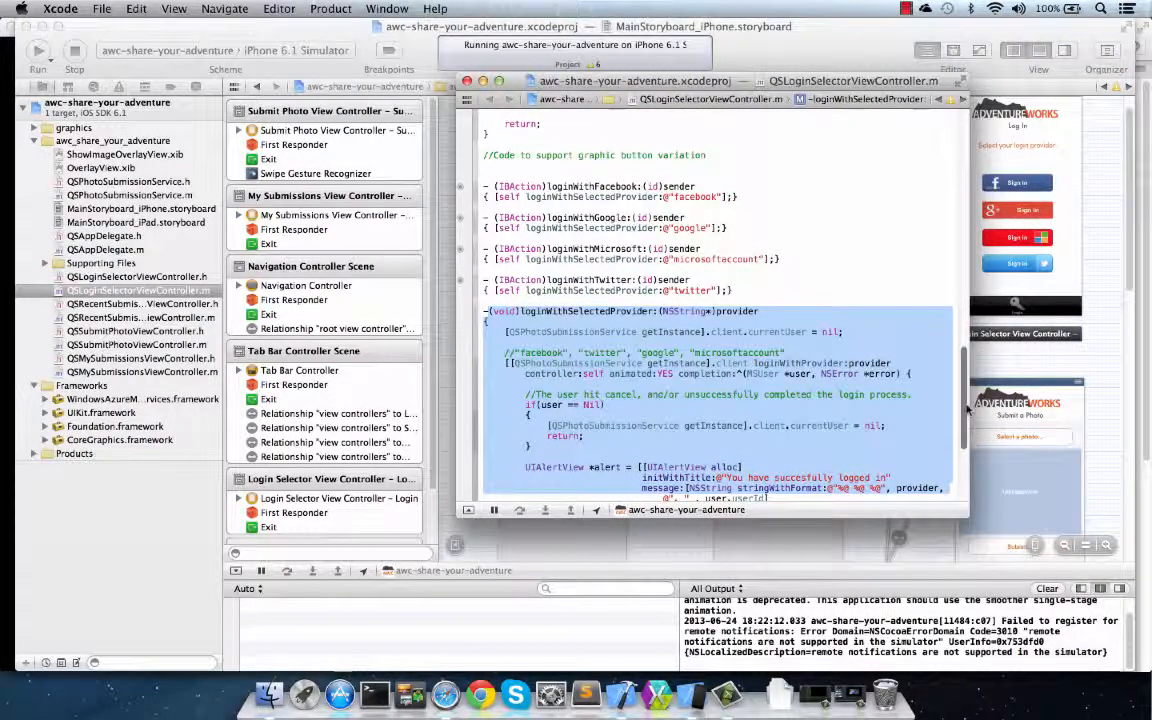
scroll("down", 3)
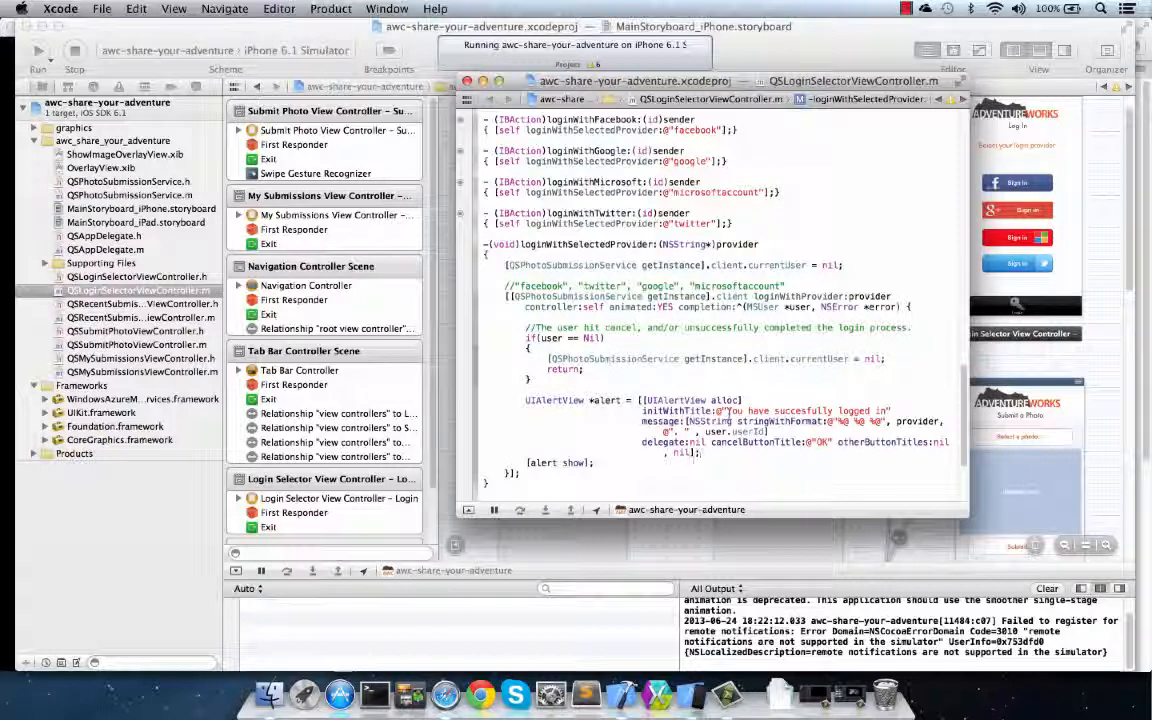
double_click(804, 412)
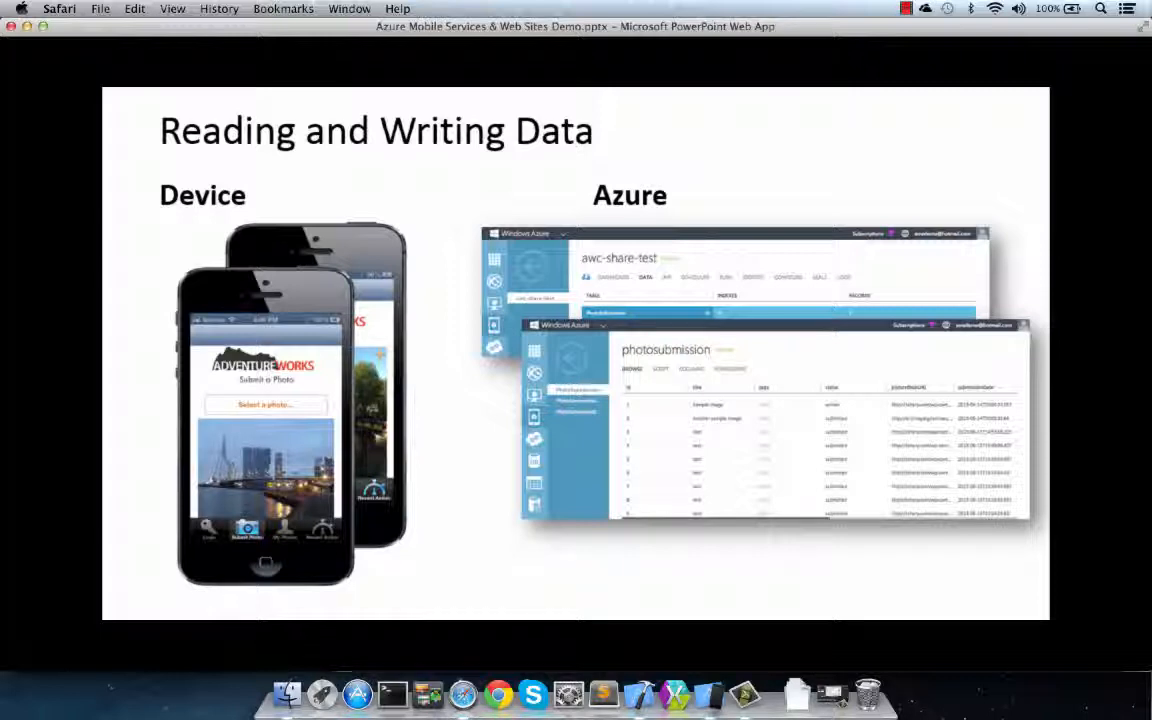
mouse_move(744, 228)
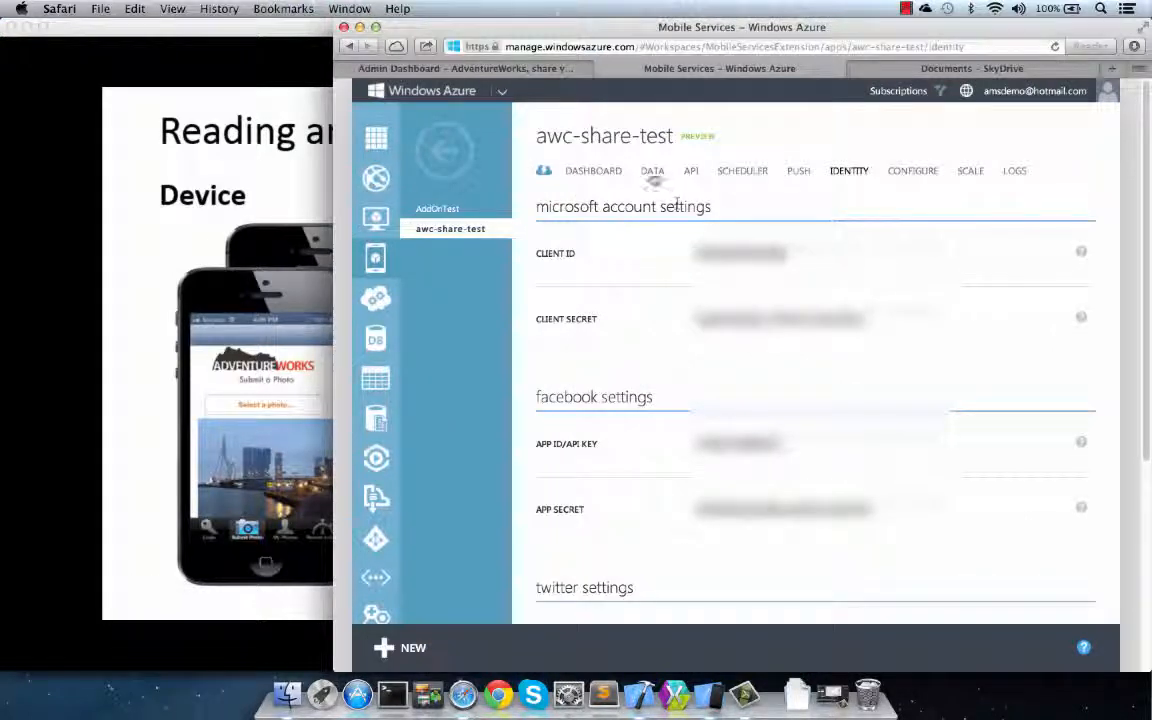
Browse the photosubmission table's three records across all columns, then go to its scripts
left_click(652, 170)
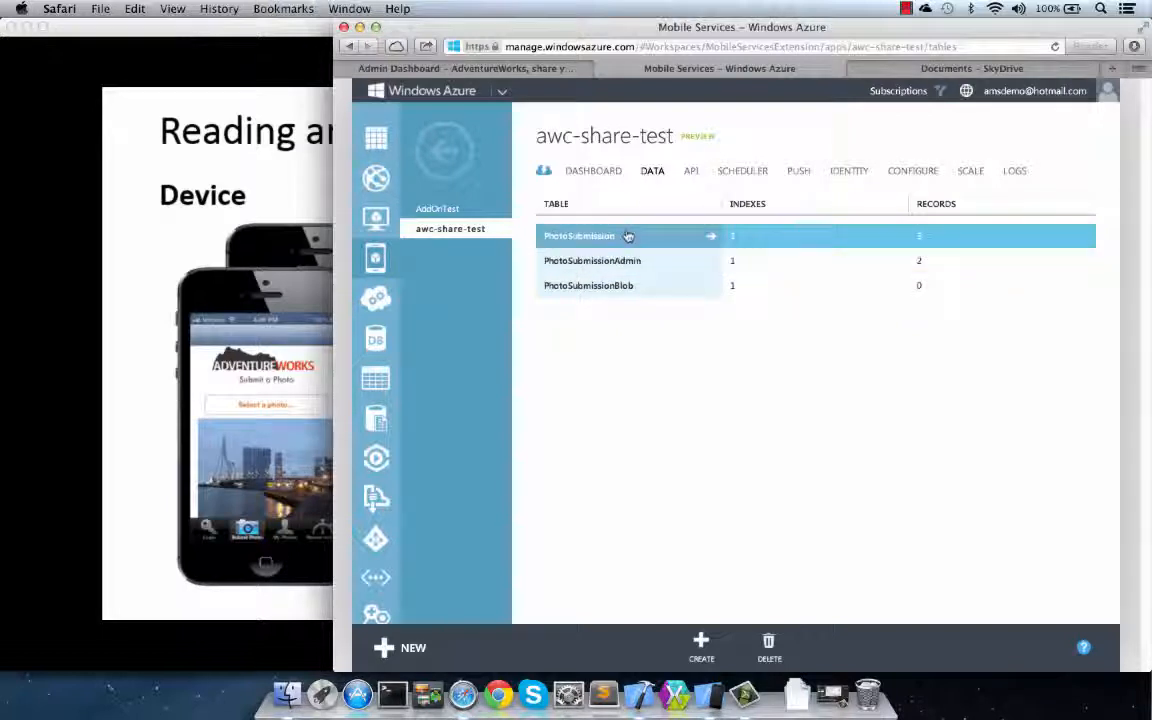
left_click(580, 236)
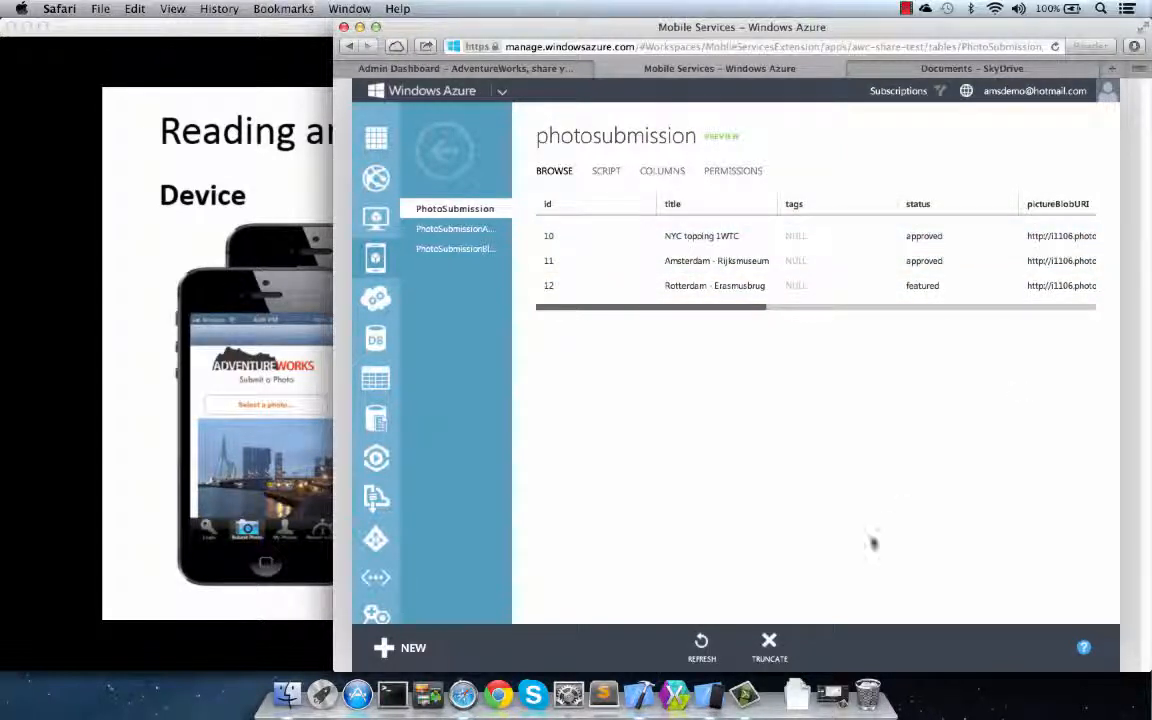
scroll("right", 3)
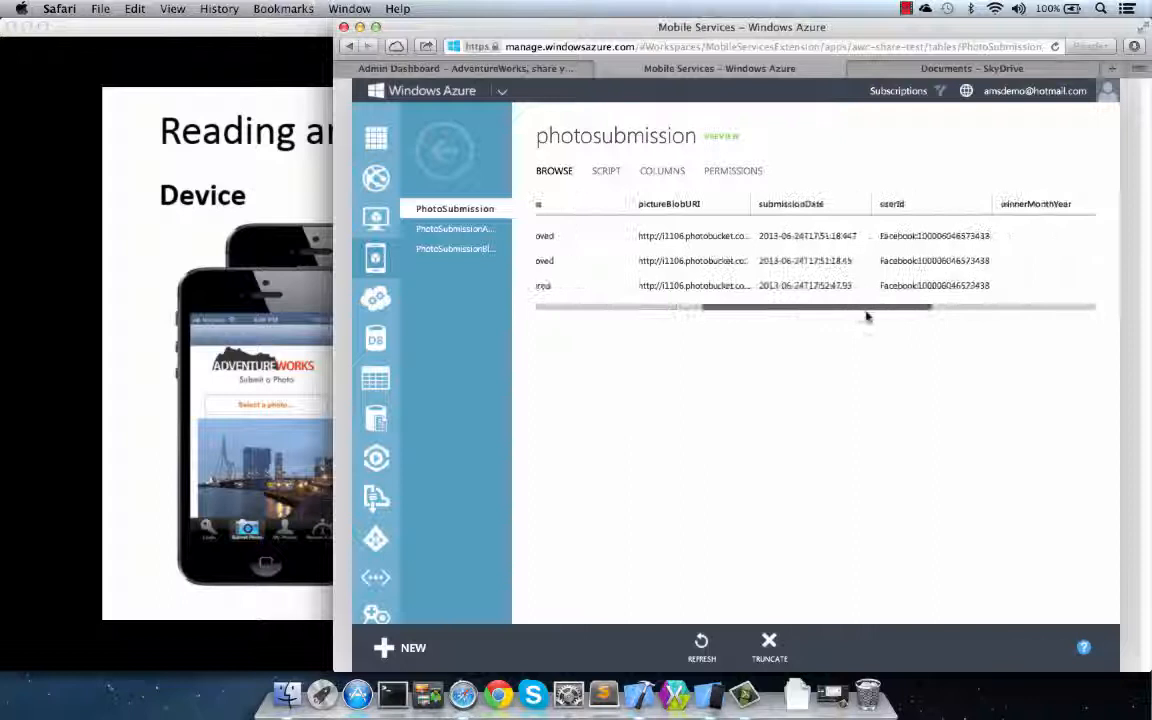
scroll("right", 3)
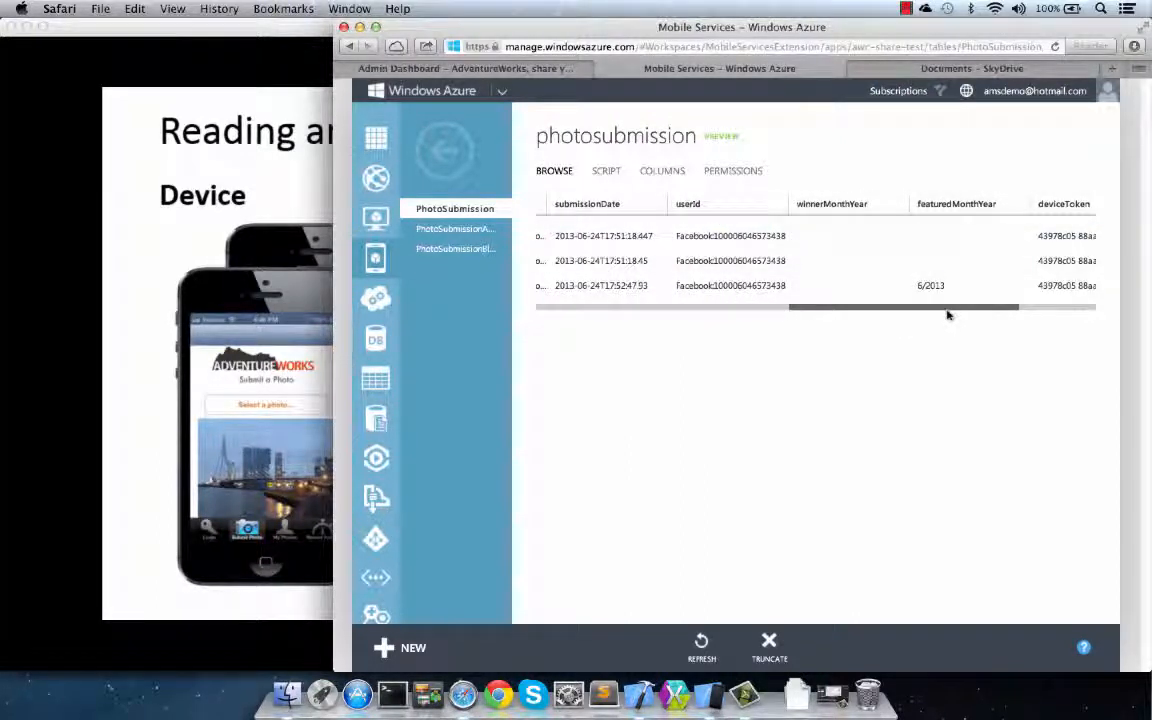
scroll("left", 3)
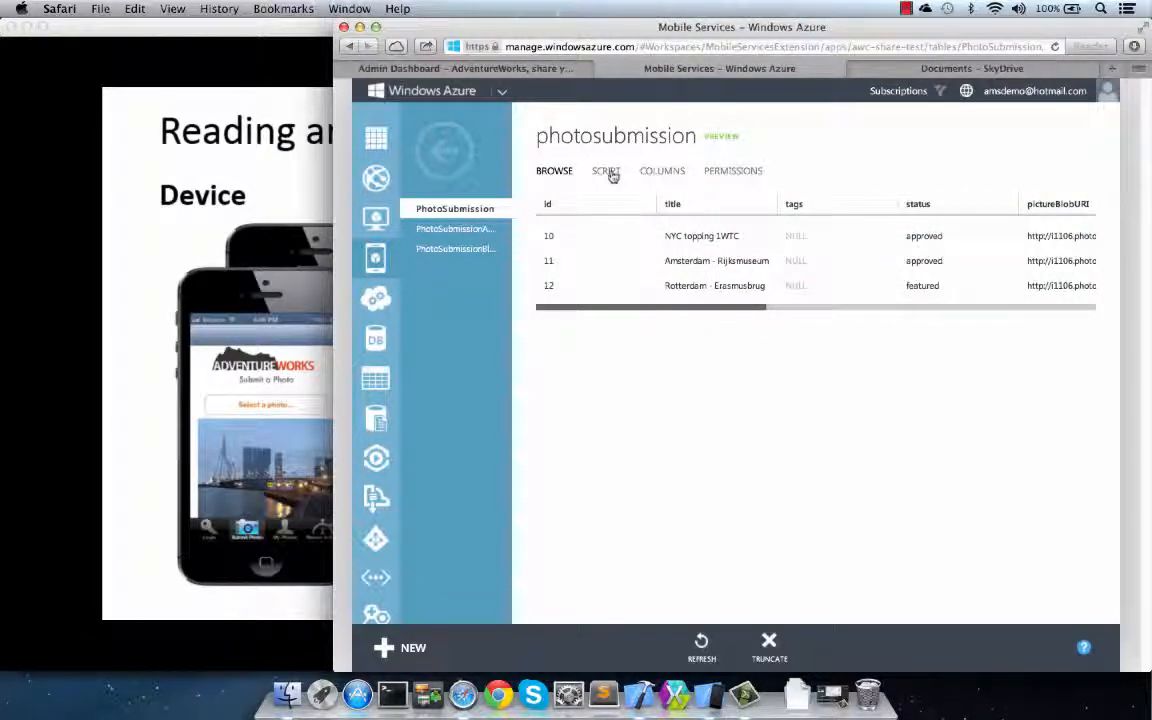
left_click(606, 170)
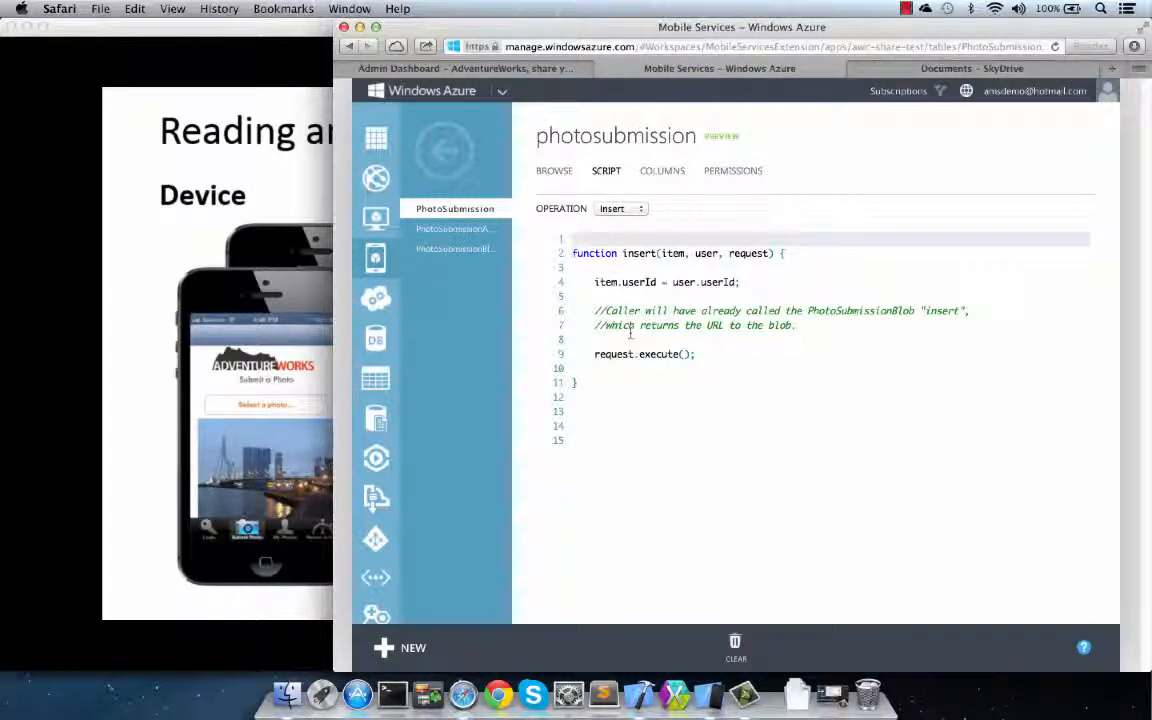
Show the Read operation script and highlight its query ordering by submissionDate, taking 20
left_click(620, 208)
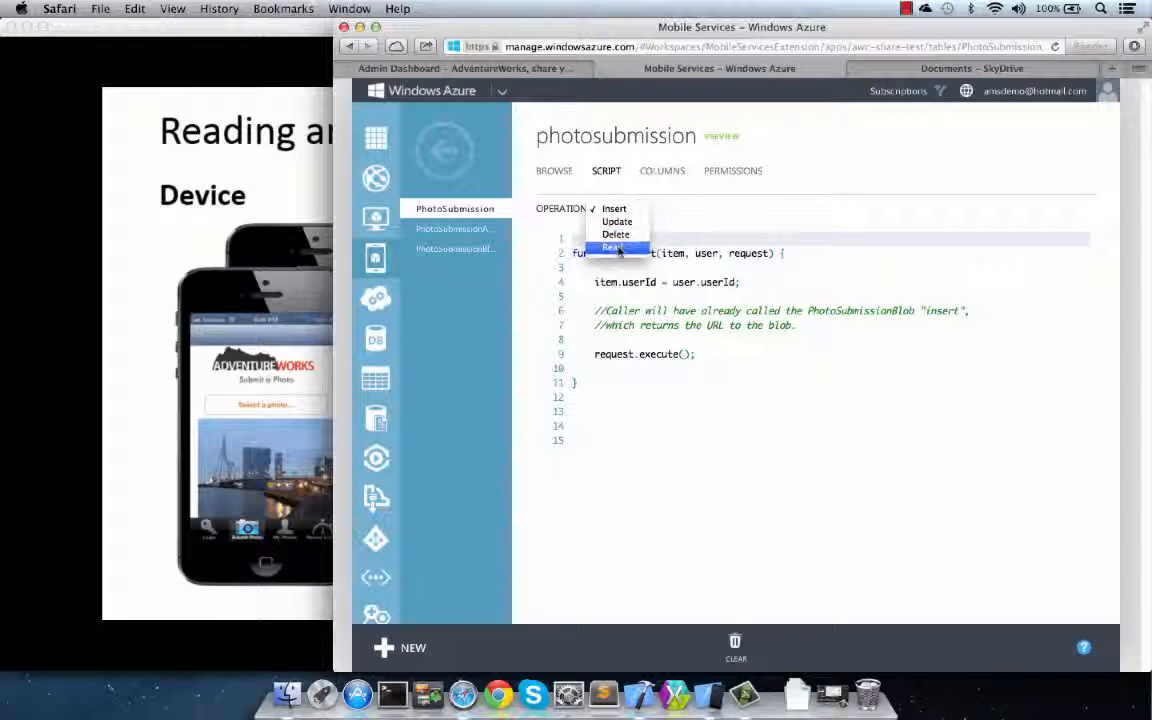
left_click(612, 248)
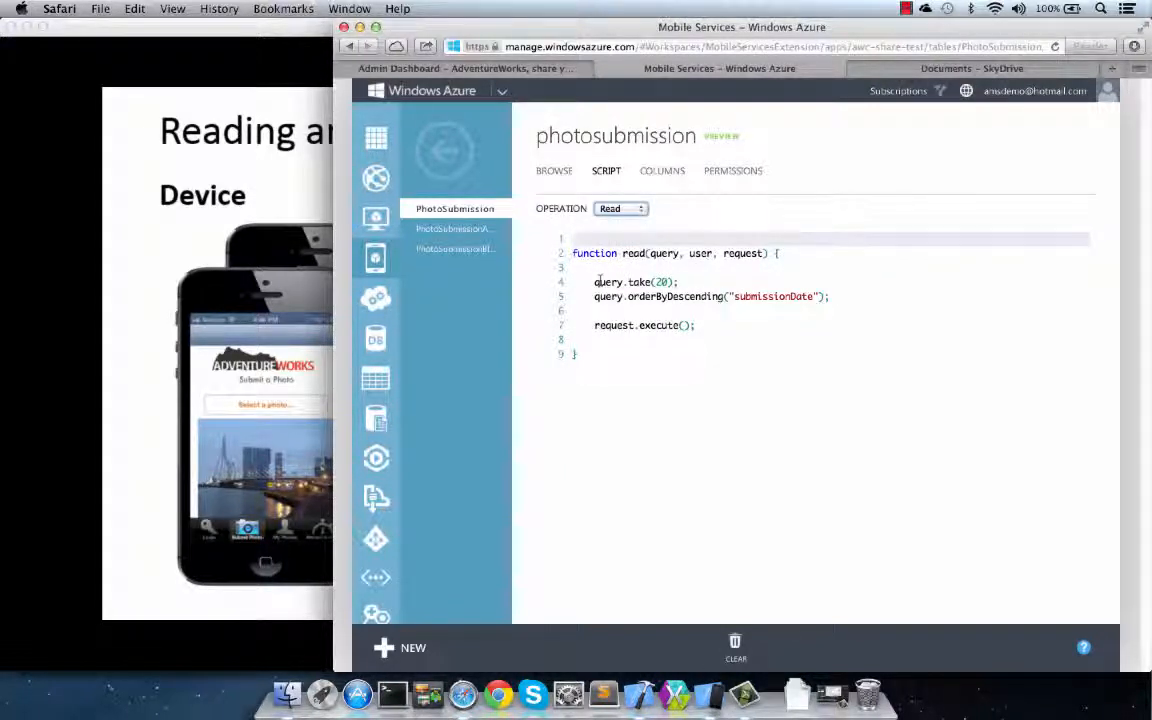
left_click_drag(596, 282, 830, 296)
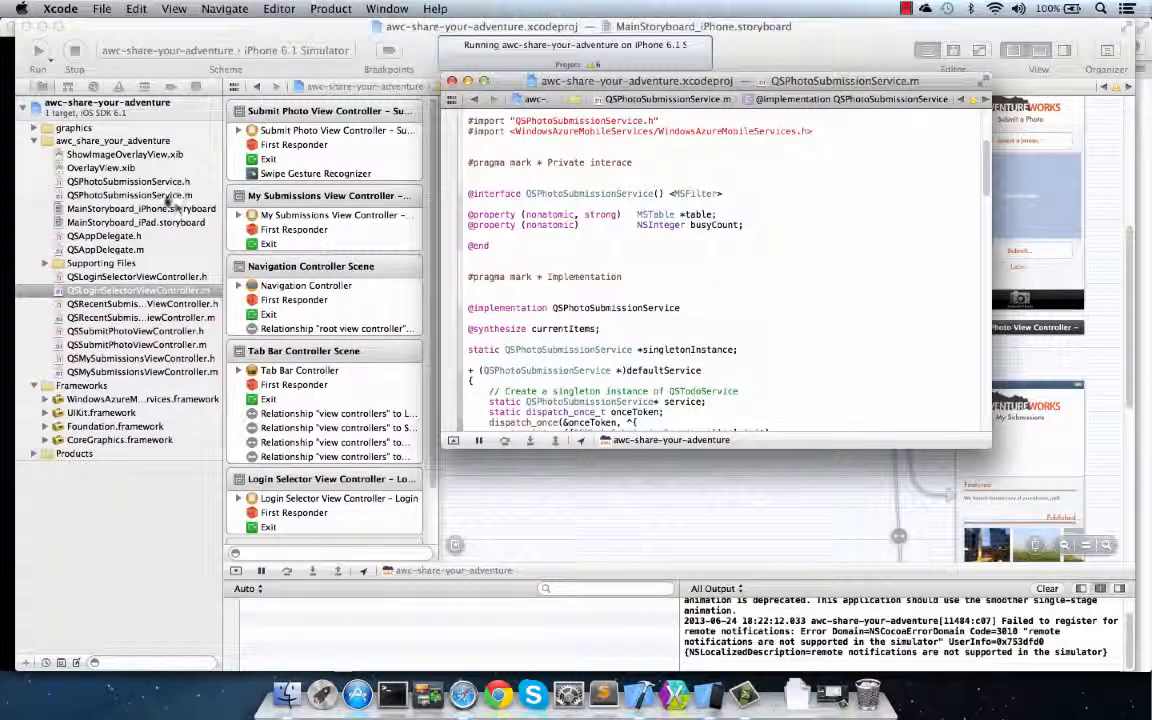
In QSPhotoSubmissionService.m highlight the table and busy-count properties and scroll to getRecentSubmissions and addItem
left_click(130, 196)
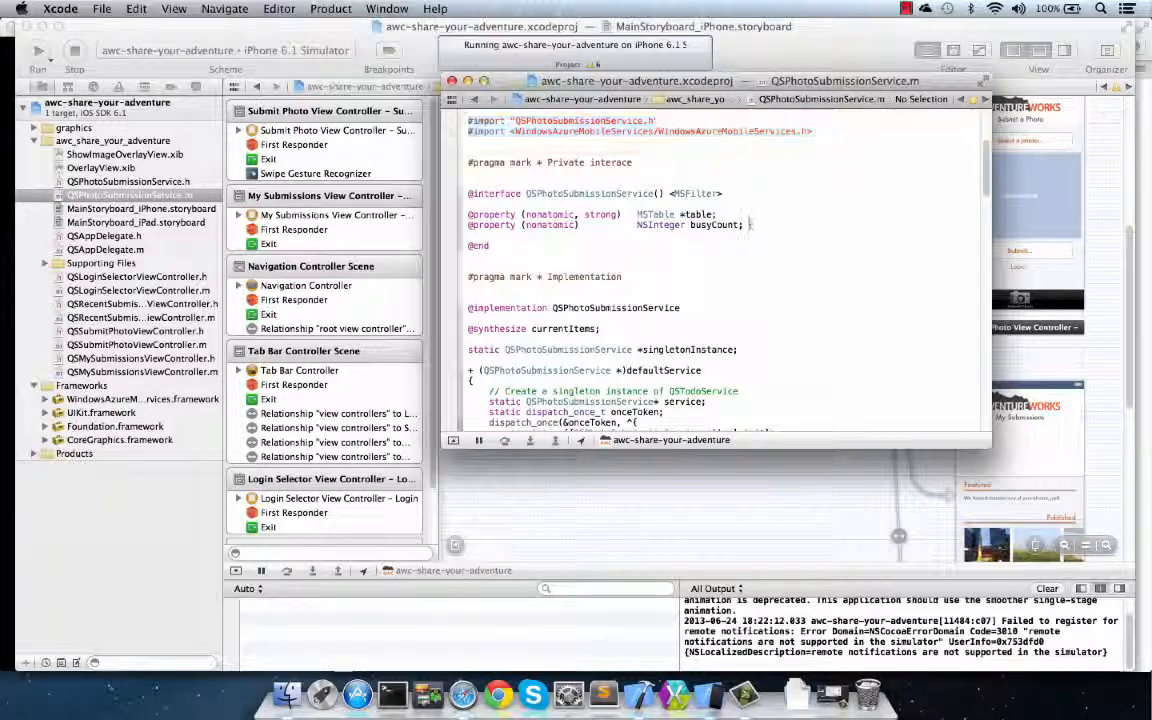
left_click_drag(468, 214, 744, 224)
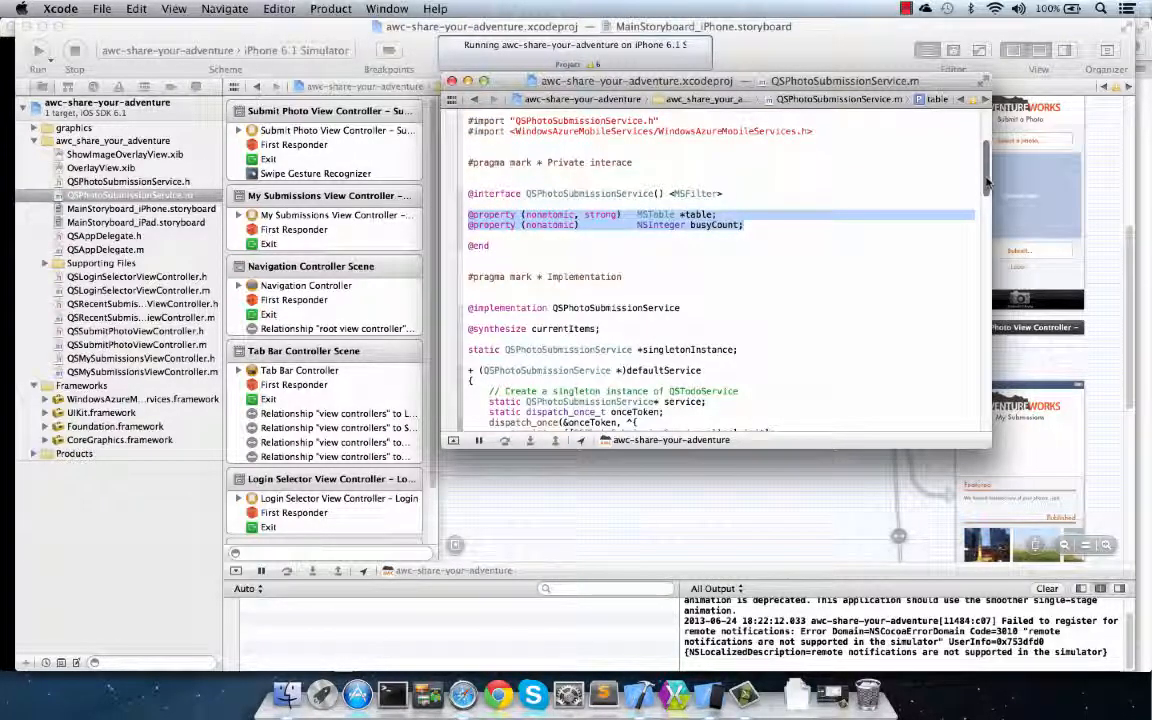
scroll("down", 3)
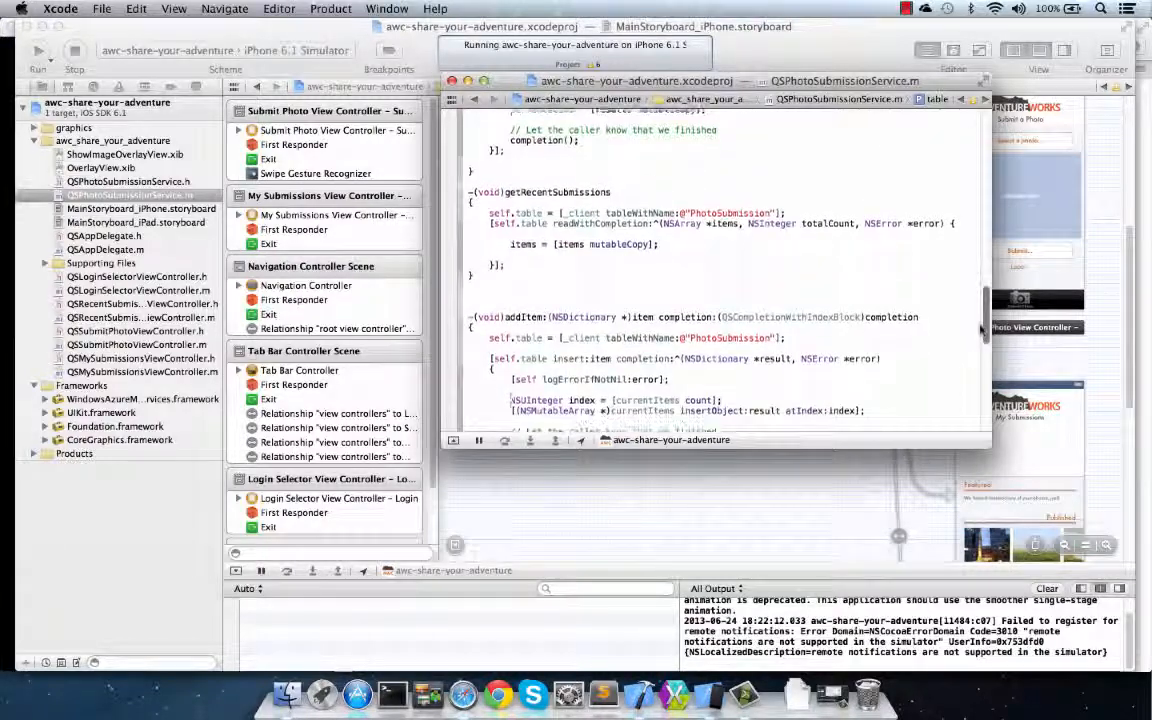
scroll("down", 3)
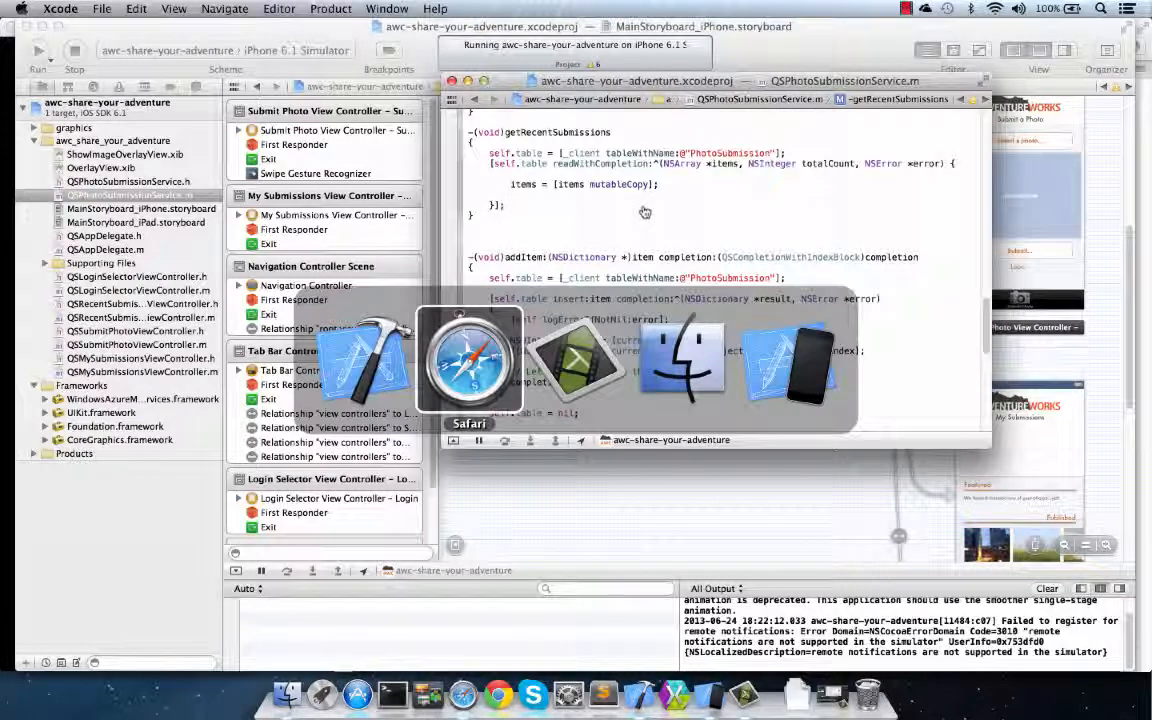
Advance to the slide pairing getRecentSubmissions with the table's read script
left_click(470, 360)
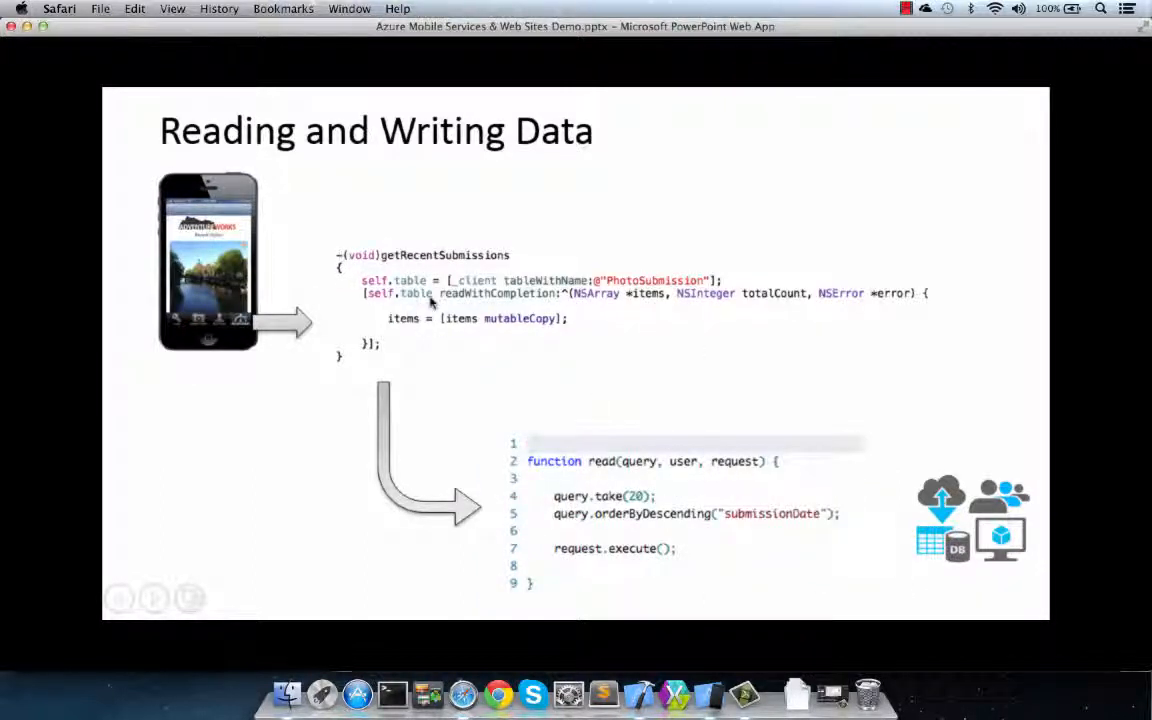
mouse_move(588, 596)
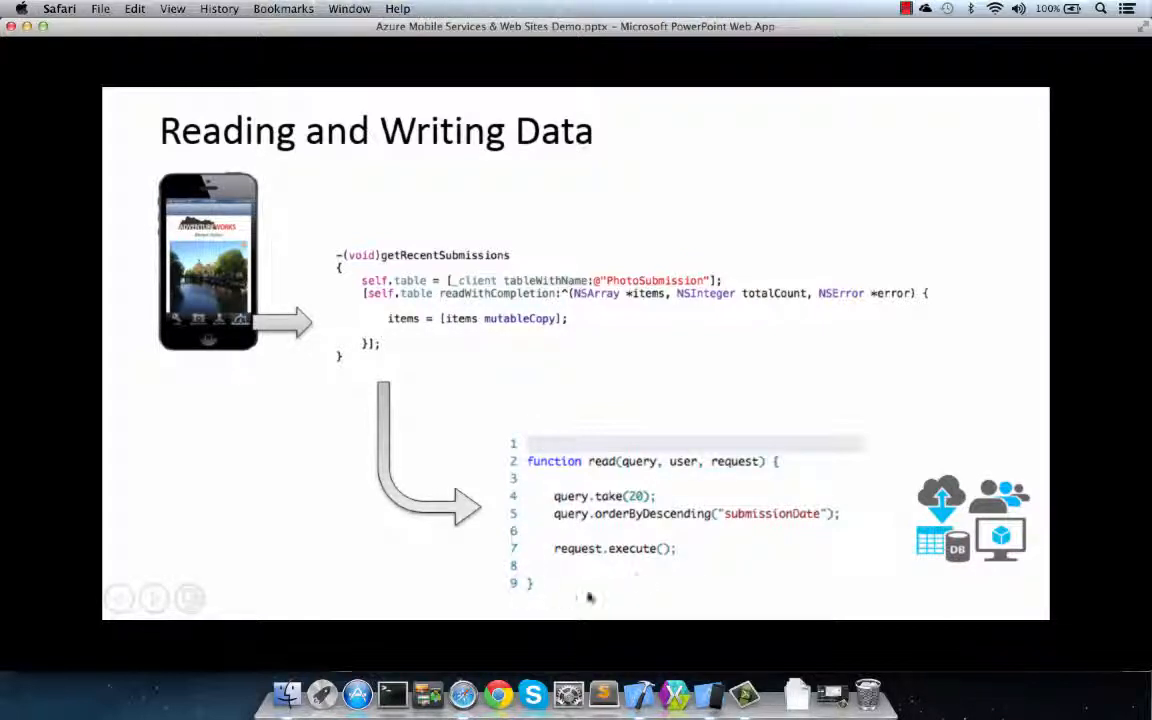
mouse_move(636, 578)
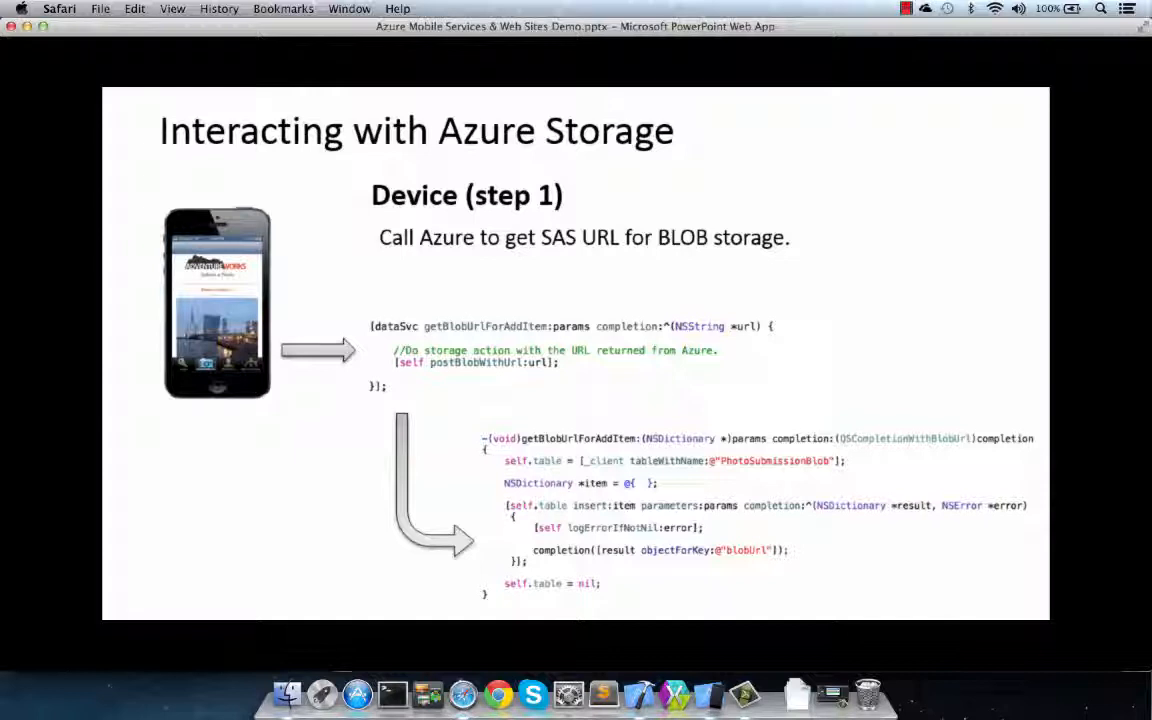
mouse_move(730, 204)
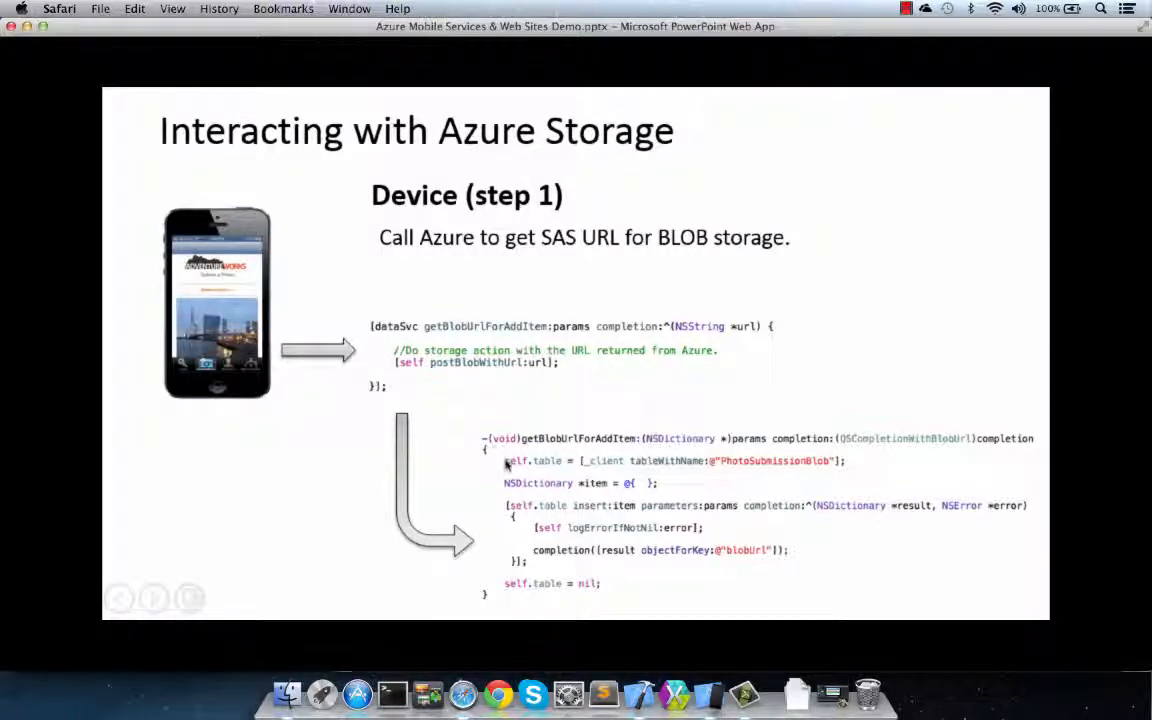
mouse_move(806, 476)
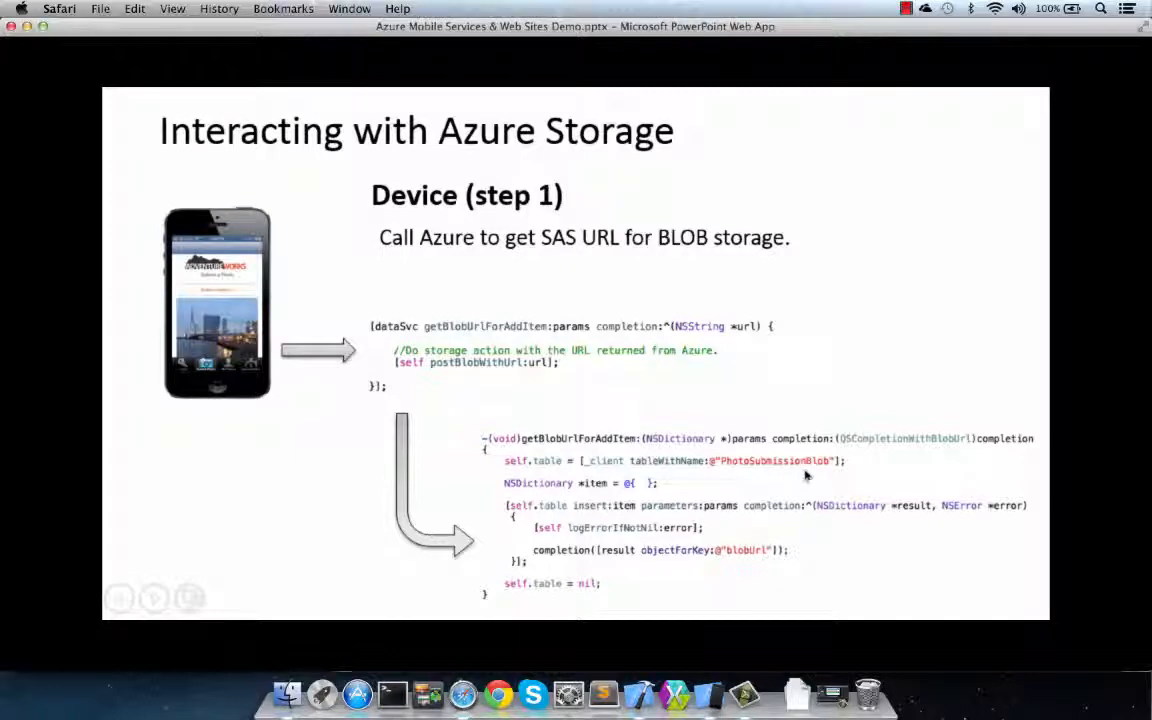
mouse_move(738, 544)
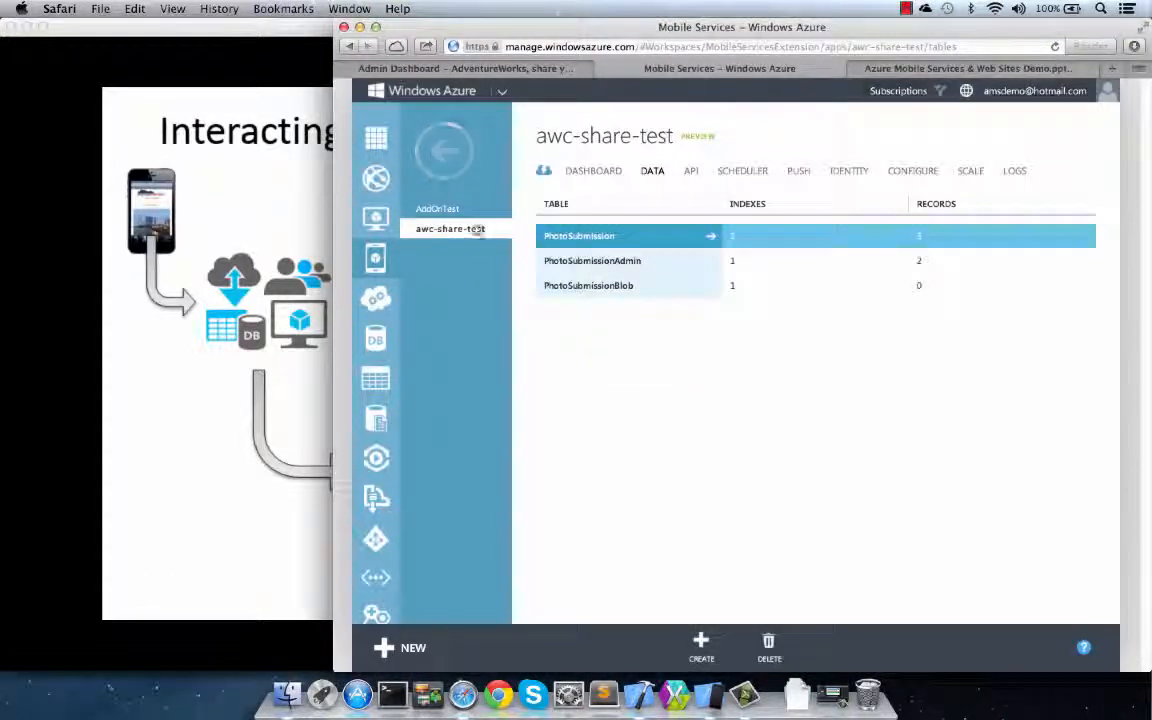
View the photosubmissionblob table's insert script that generates a shared access signature URL
left_click(588, 284)
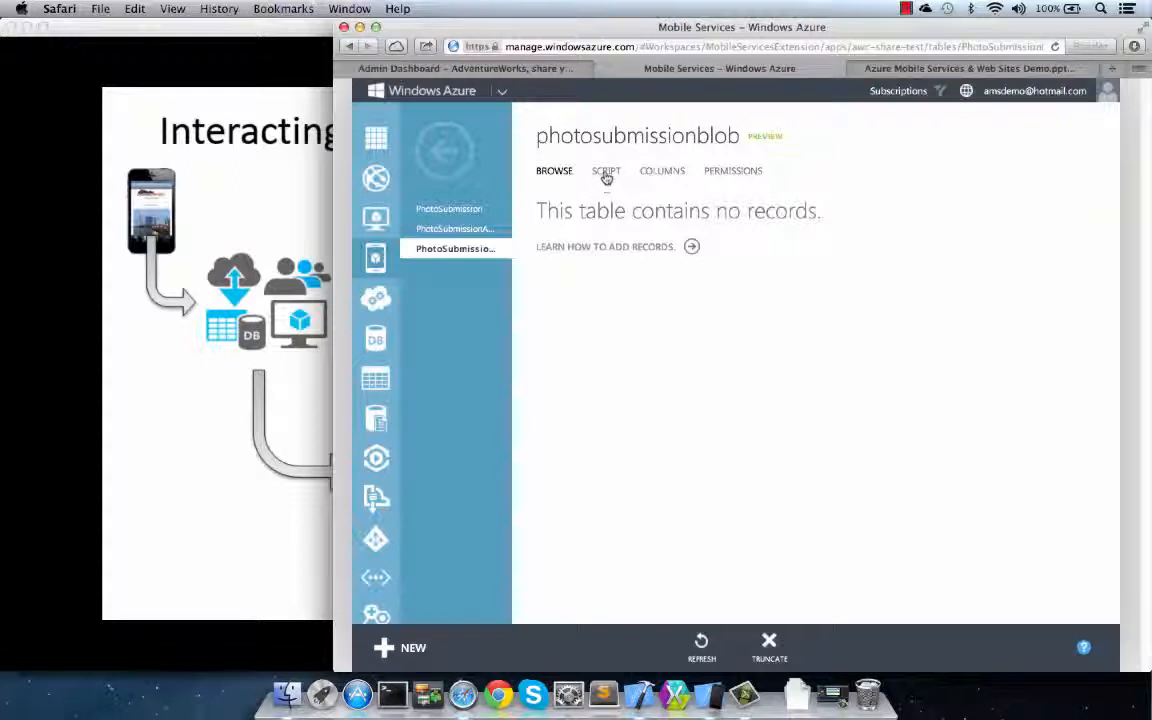
left_click(606, 170)
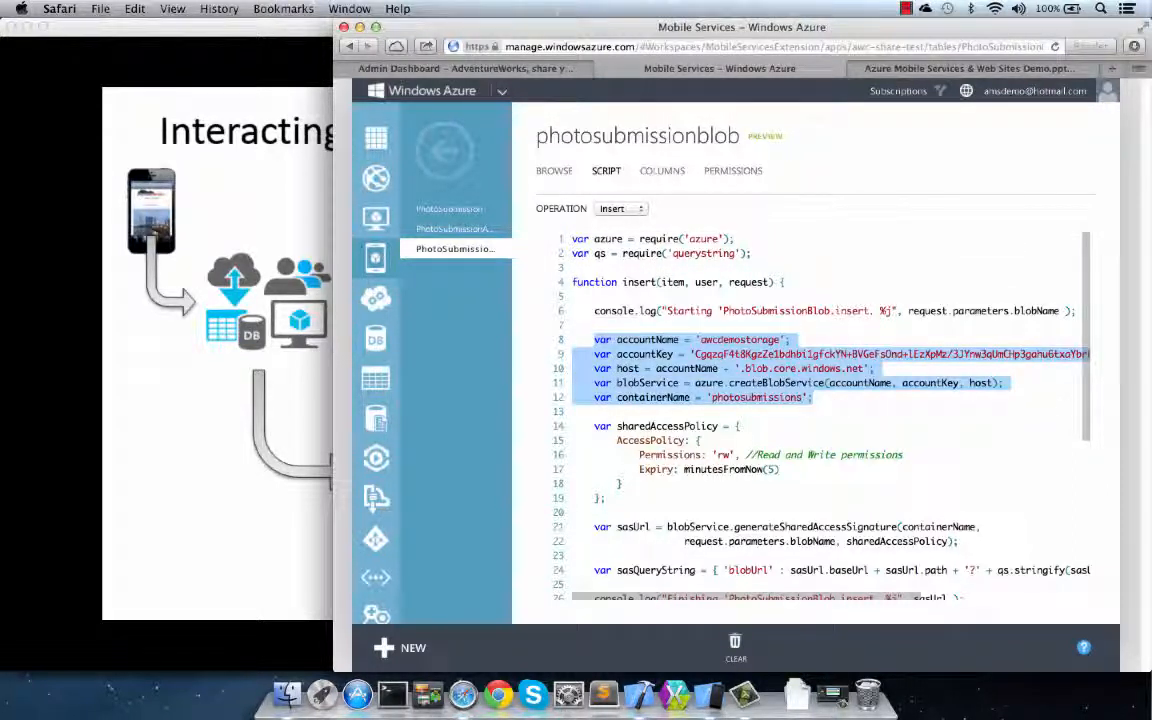
scroll("down", 3)
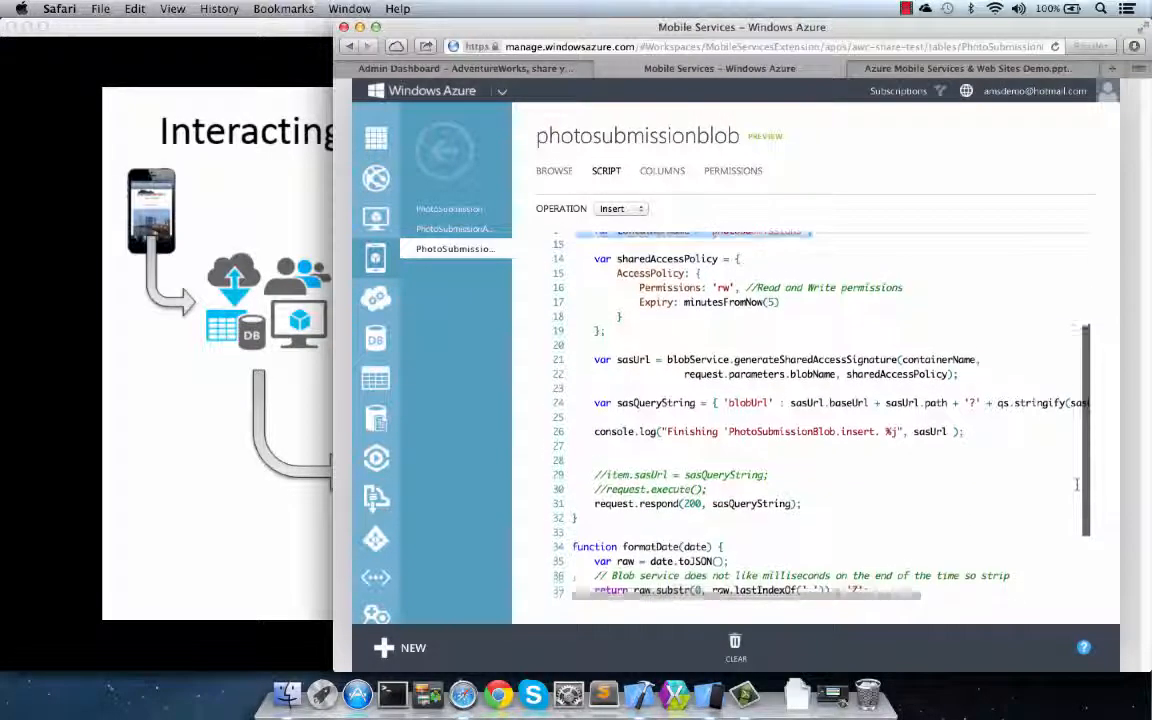
scroll("down", 3)
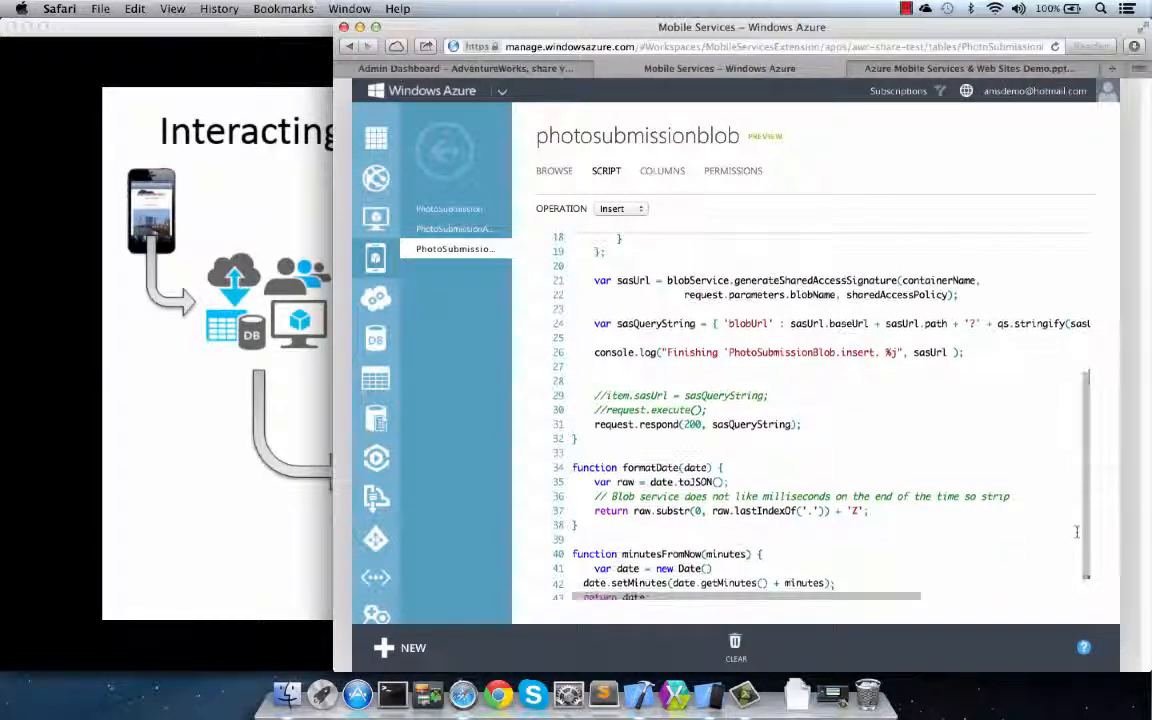